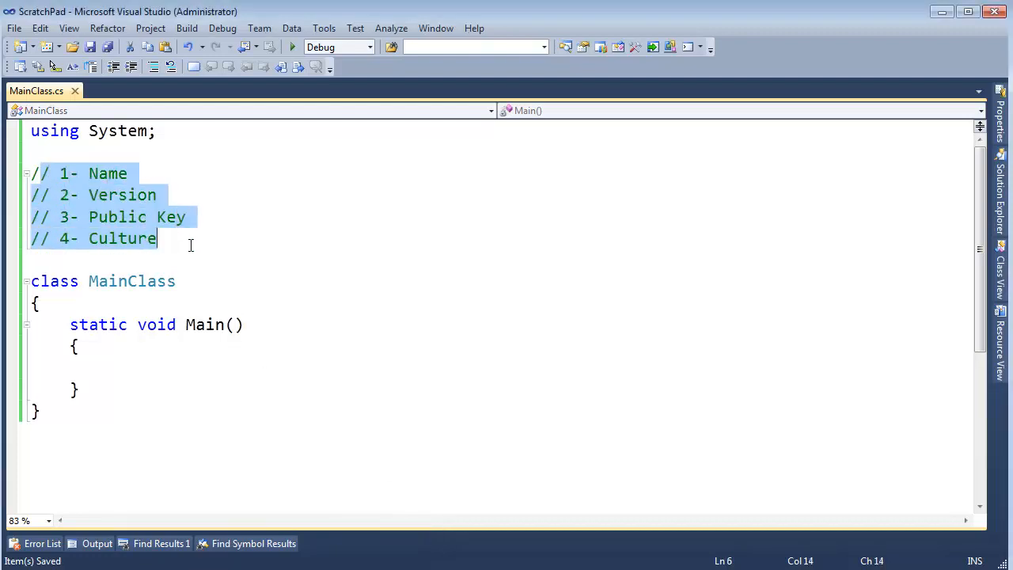
List MainClass.cs in the command prompt and clear it before editing the source.
{"action": "left_click", "coordinate": [269, 309]}
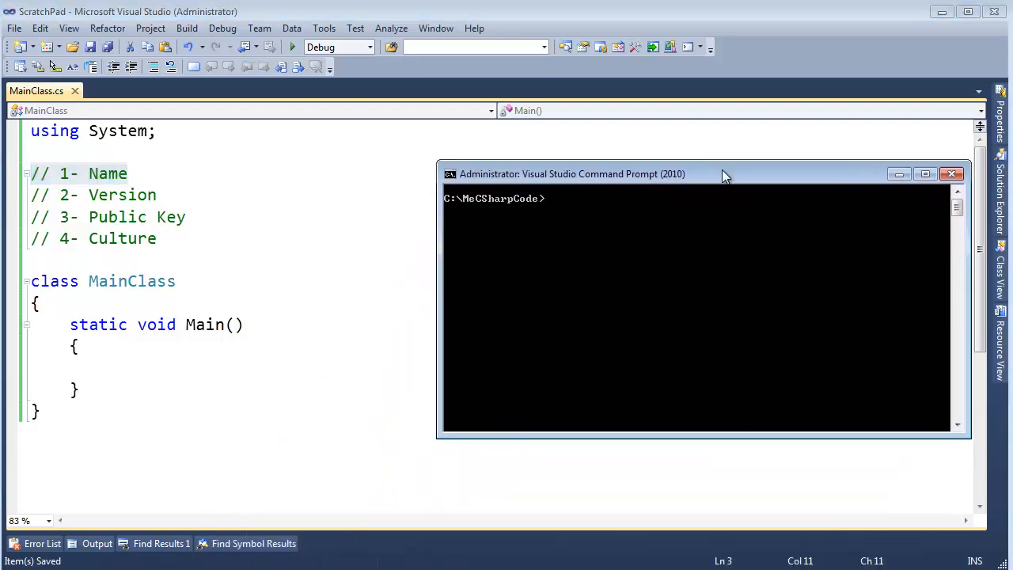
{"action": "type", "text": "d"}
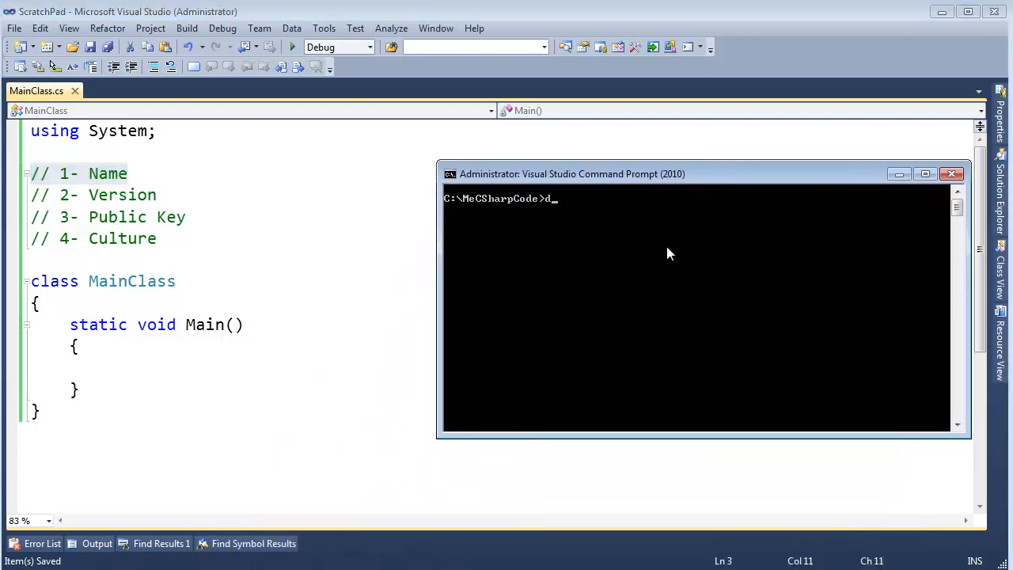
{"action": "key", "text": "Return"}
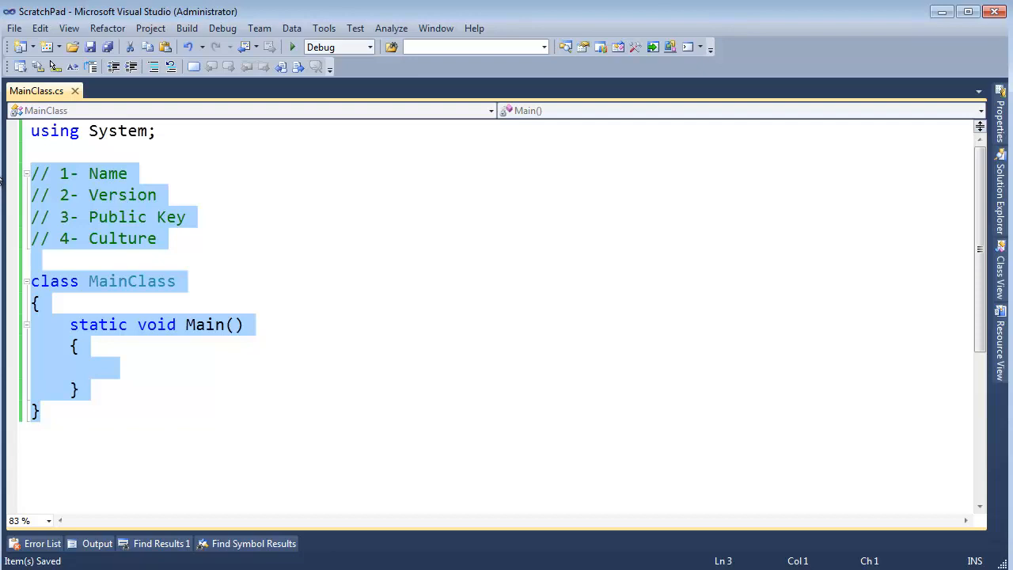
{"action": "type", "text": "cl"}
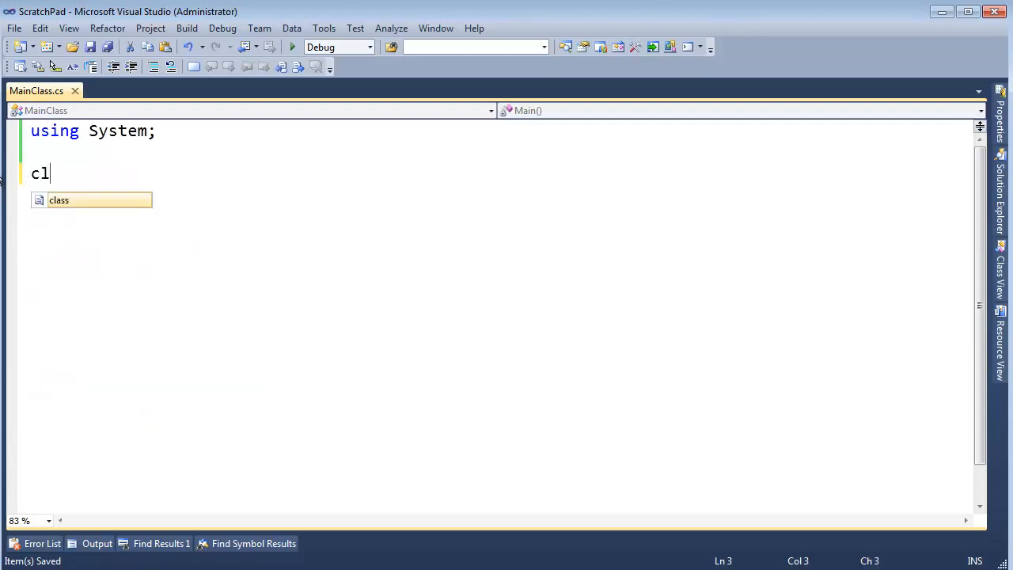
Write a public Cow class whose static Moo method prints a long moo to the console.
{"action": "type", "text": "public class Cow"}
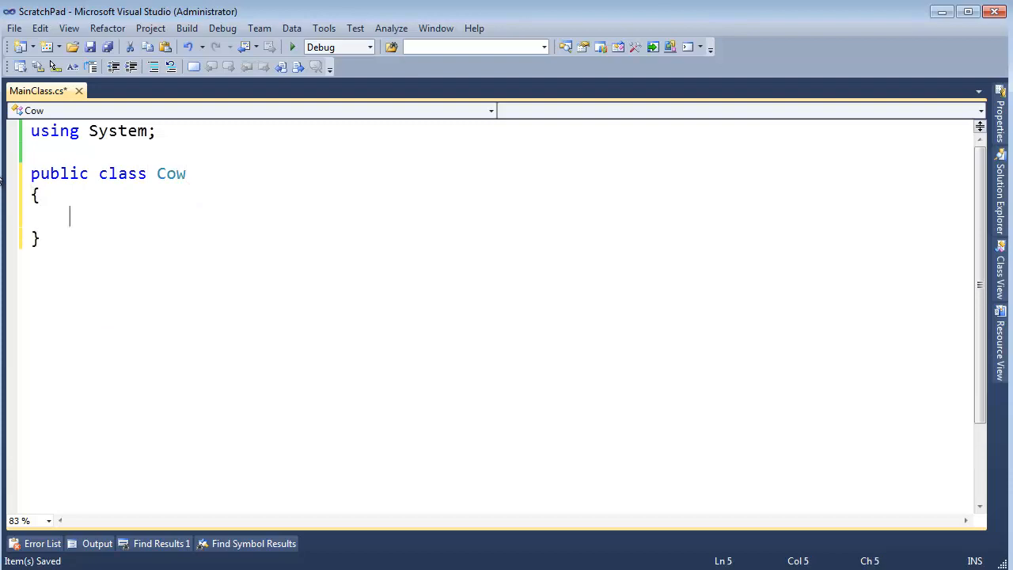
{"action": "type", "text": "statt"}
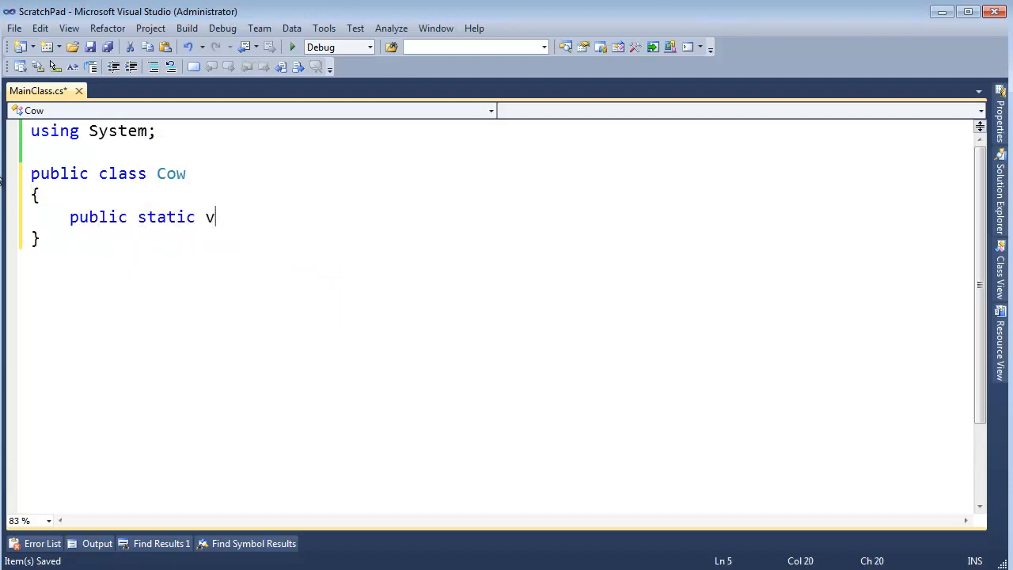
{"action": "type", "text": "oid Moo()"}
{"action": "type", "text": "Console.WriteLine(\"Mo);"}
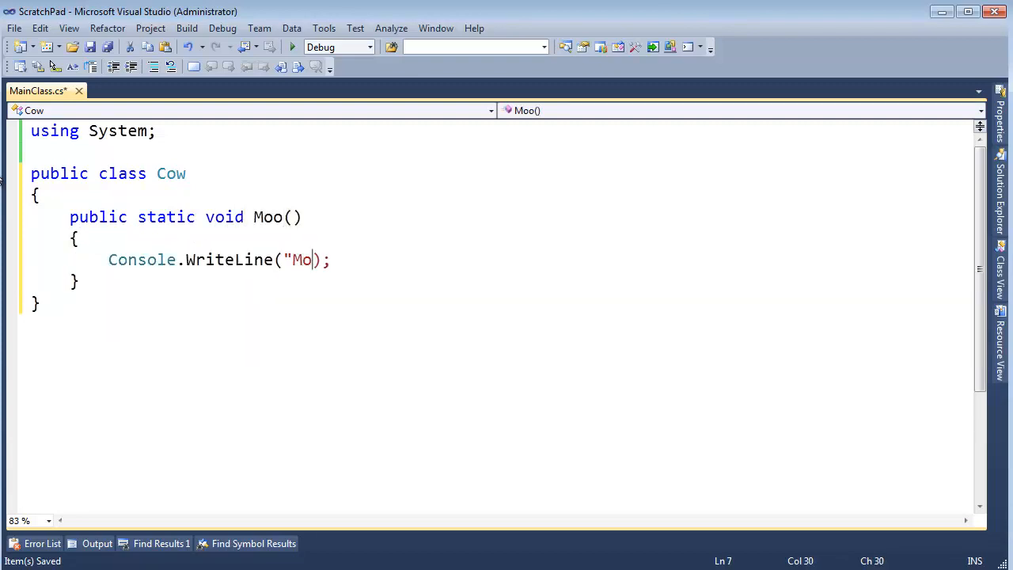
{"action": "type", "text": "oooooooooo"}
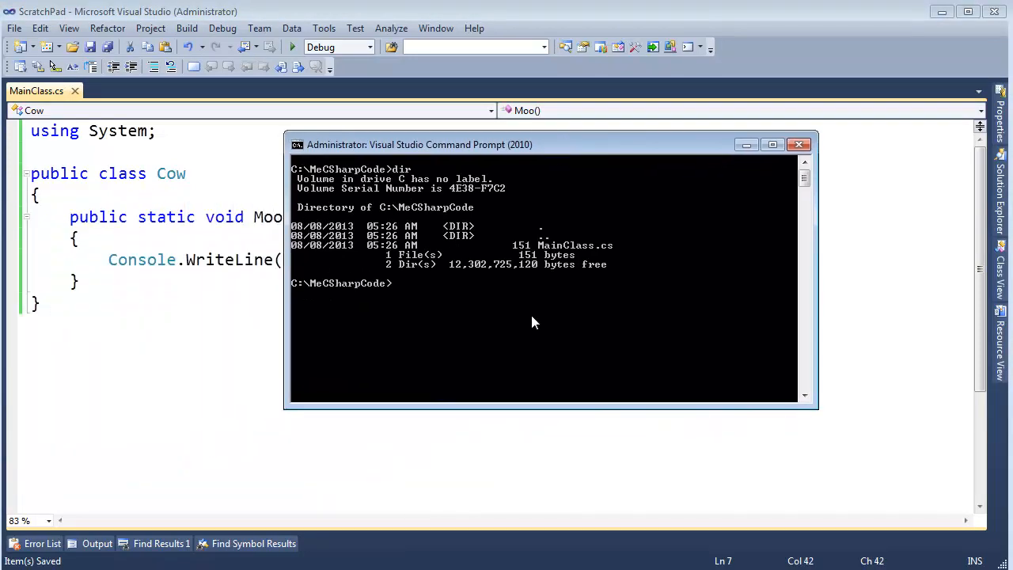
Compile MainClass.cs with csc /t:library into a Farm.dll library.
{"action": "type", "text": "csc /t:"}
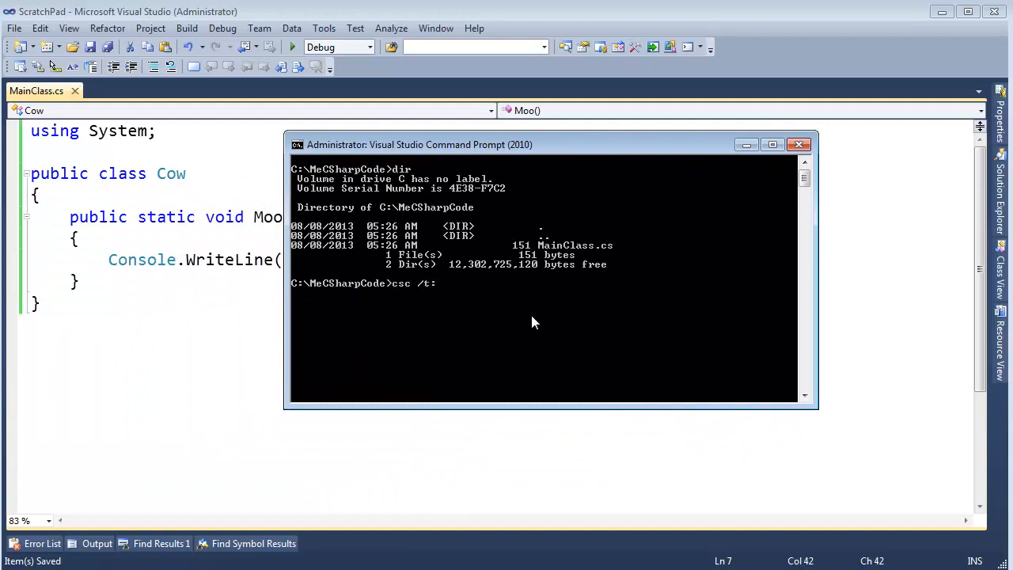
{"action": "type", "text": "library"}
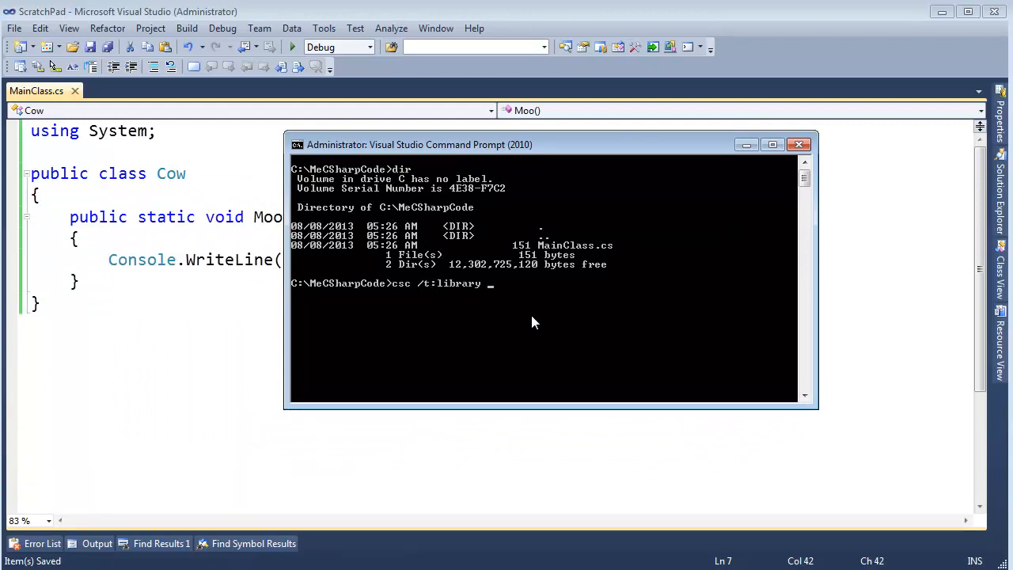
{"action": "type", "text": "/out:"}
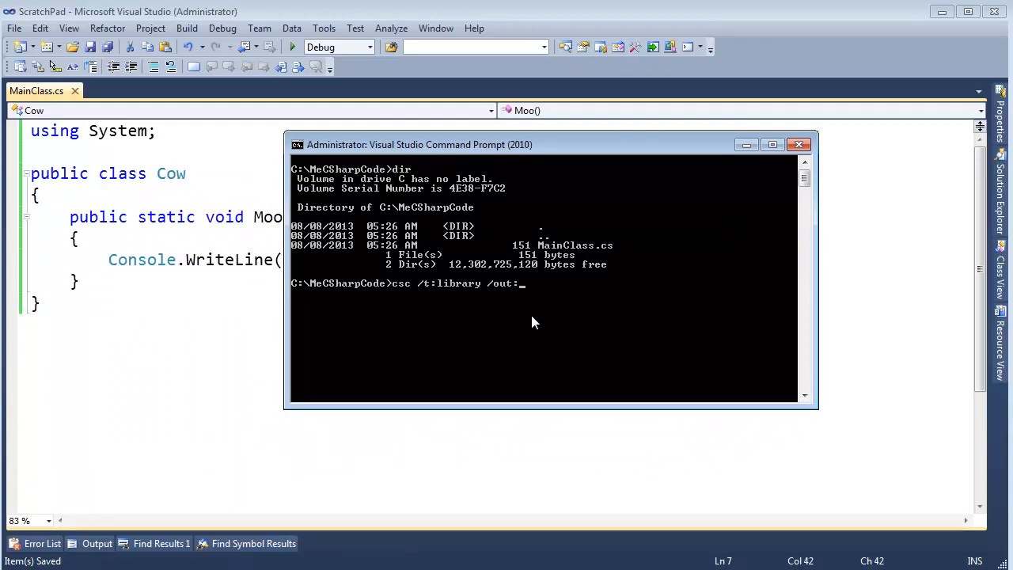
{"action": "type", "text": "Farm"}
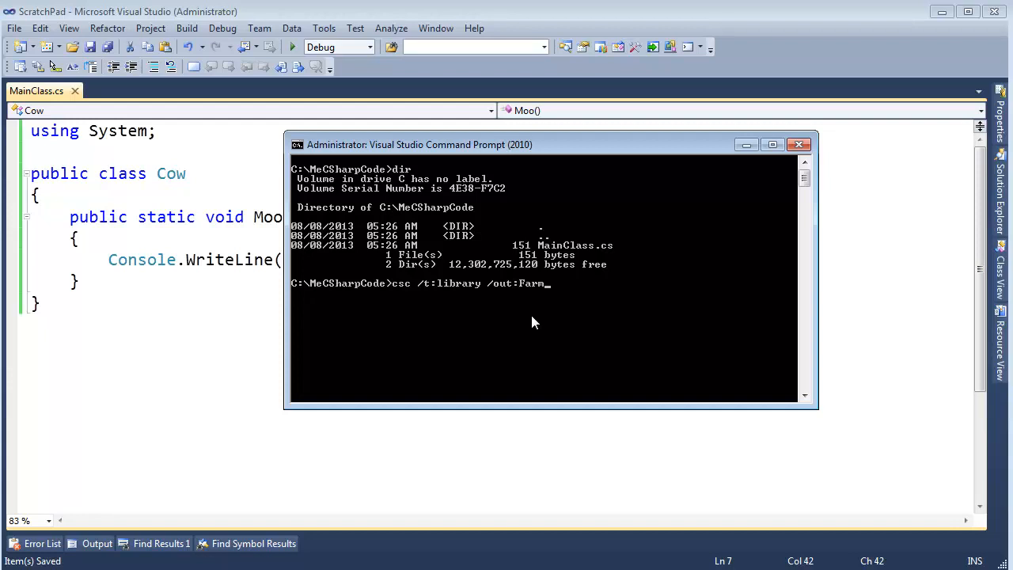
{"action": "type", "text": ".dll"}
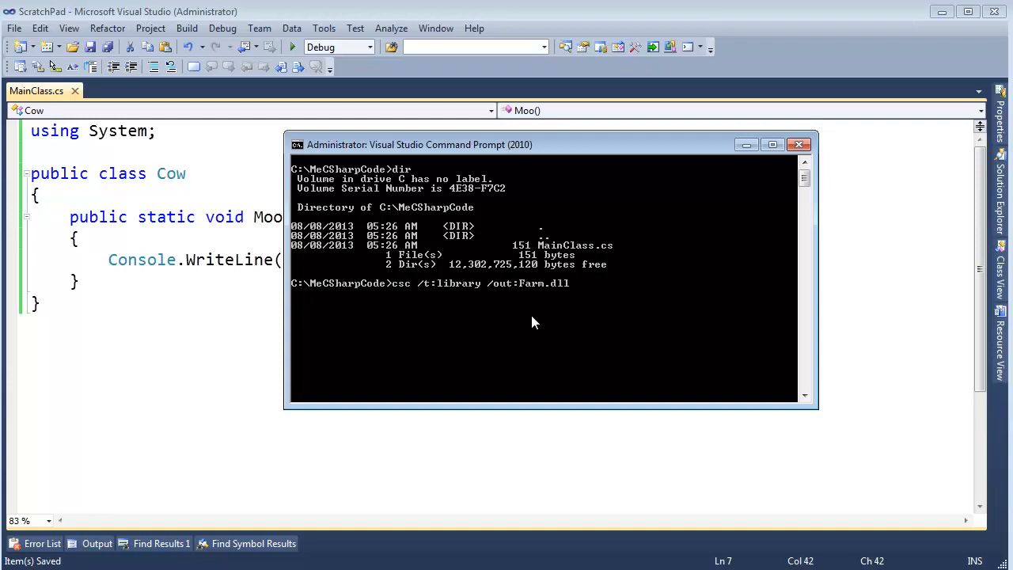
{"action": "type", "text": "MainClass.cs"}
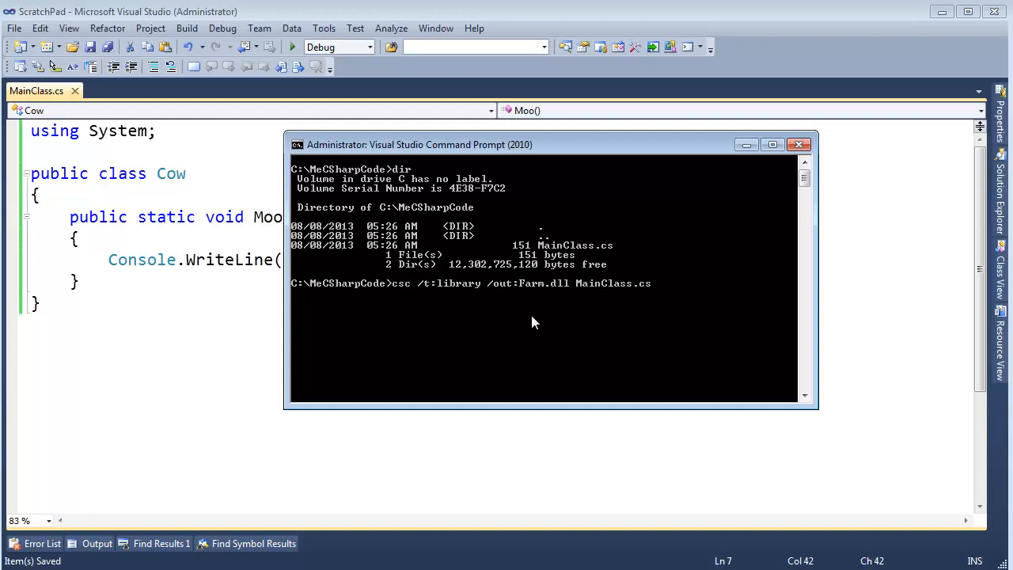
{"action": "key", "text": "Return"}
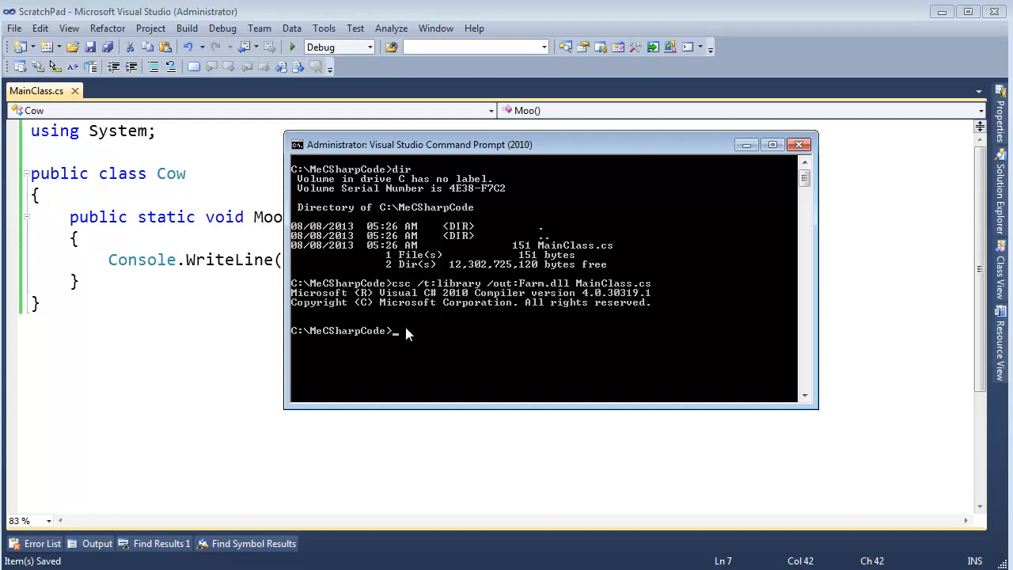
List the folder to confirm Farm.dll now sits beside MainClass.cs.
{"action": "type", "text": "dir"}
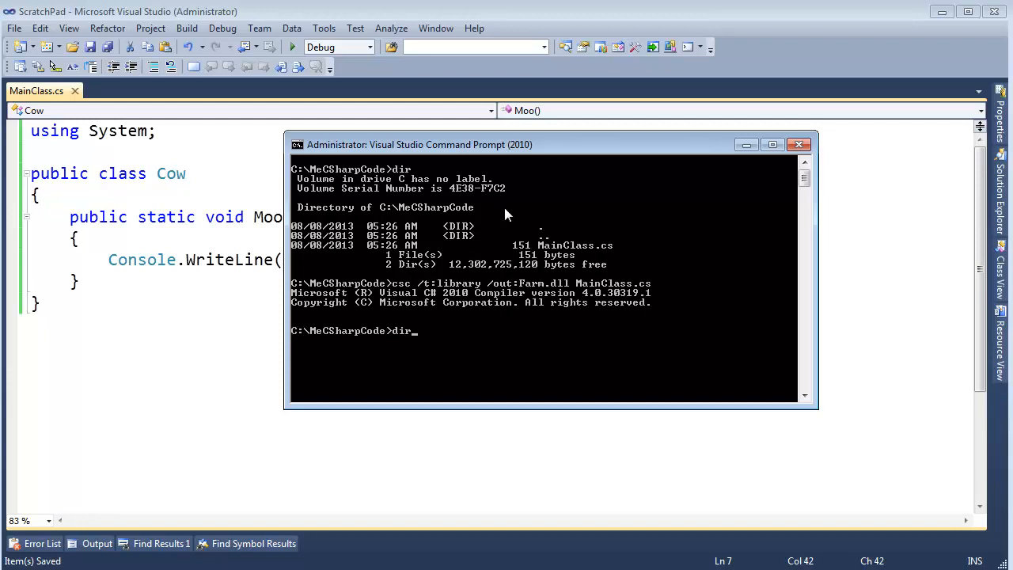
{"action": "key", "text": "Return"}
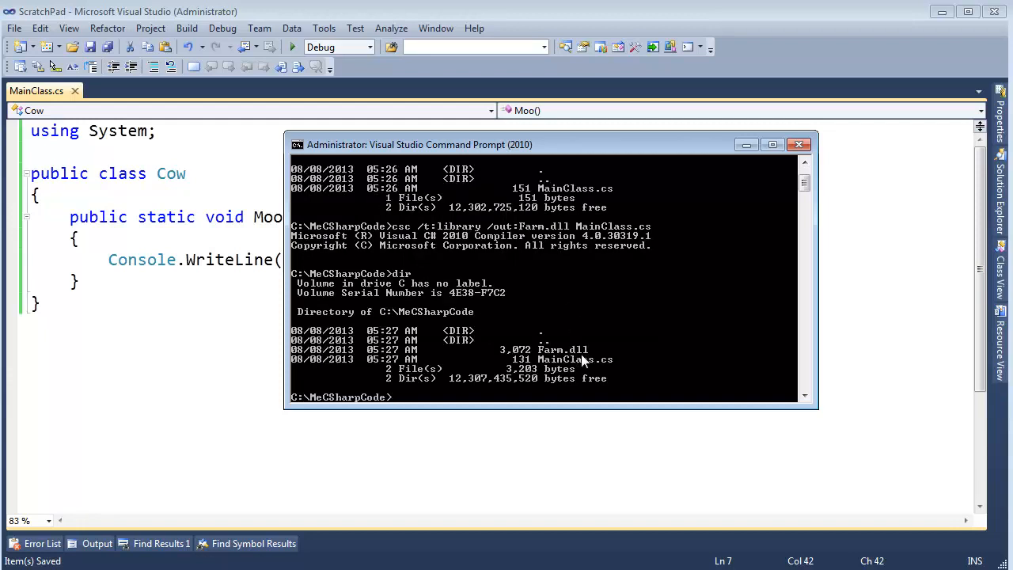
Disassemble farm.dll with ildasm into a moo.txt output file.
{"action": "type", "text": "ild"}
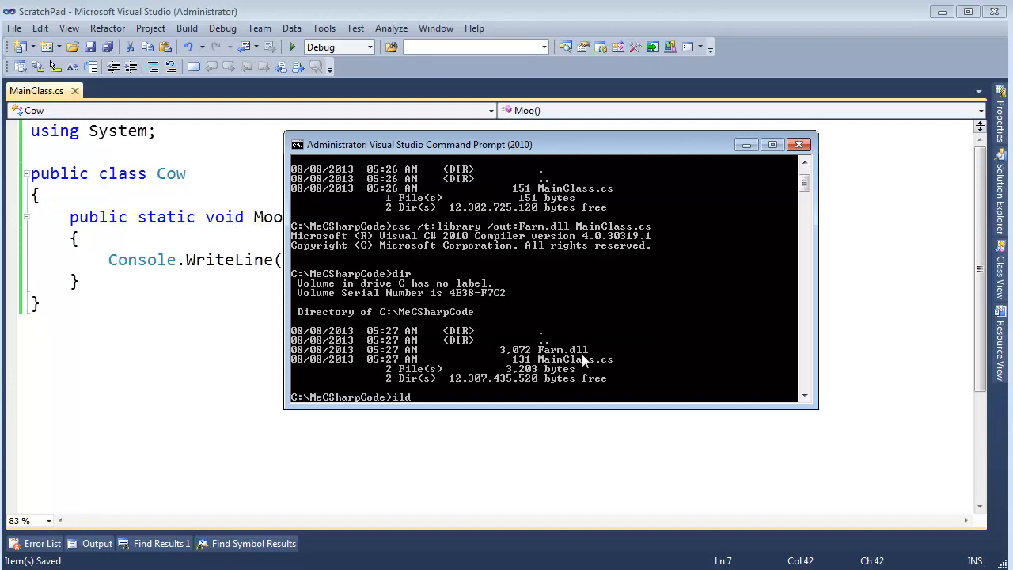
{"action": "type", "text": "dasm /out"}
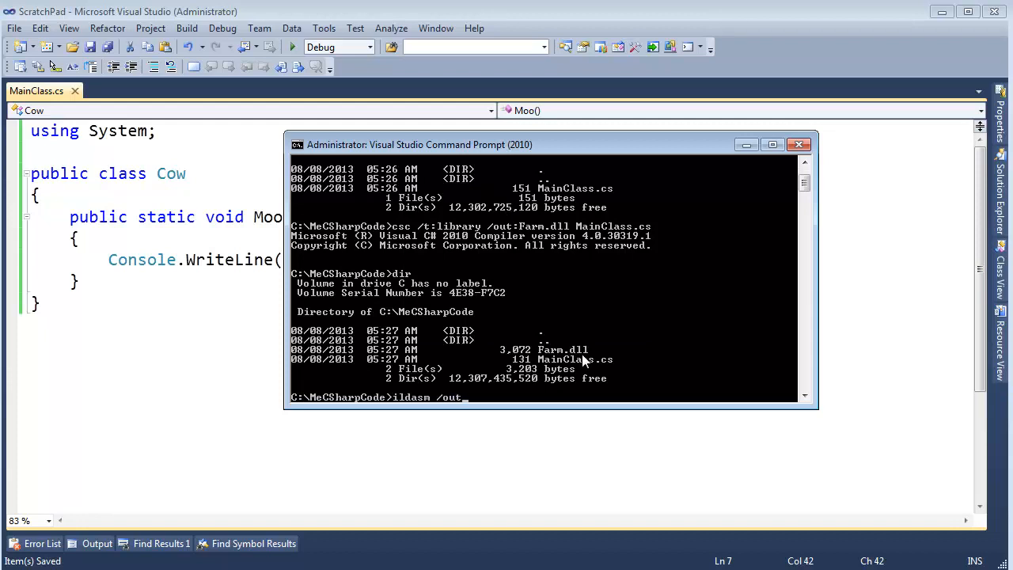
{"action": "type", "text": "moo"}
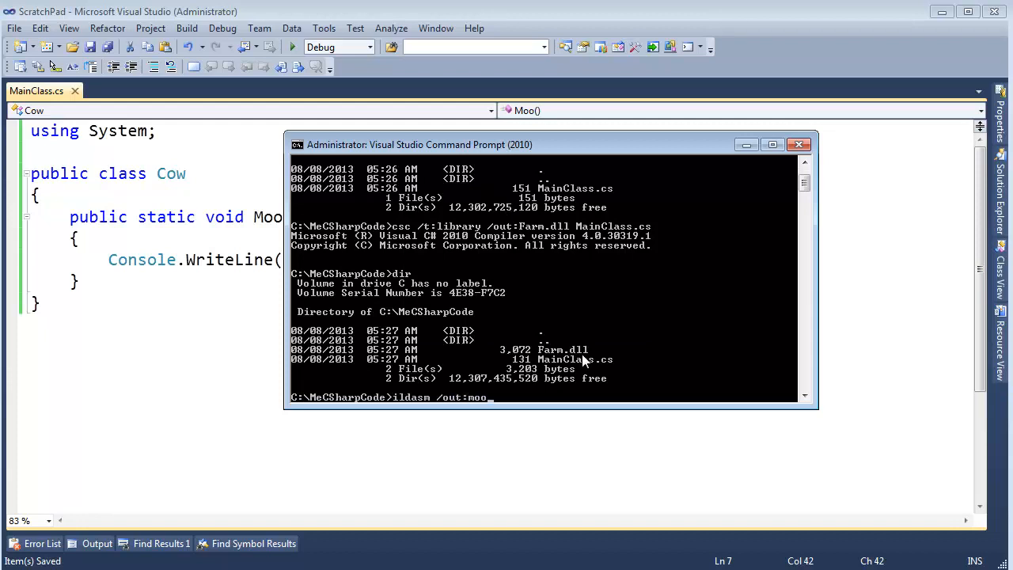
{"action": "type", "text": ".txt"}
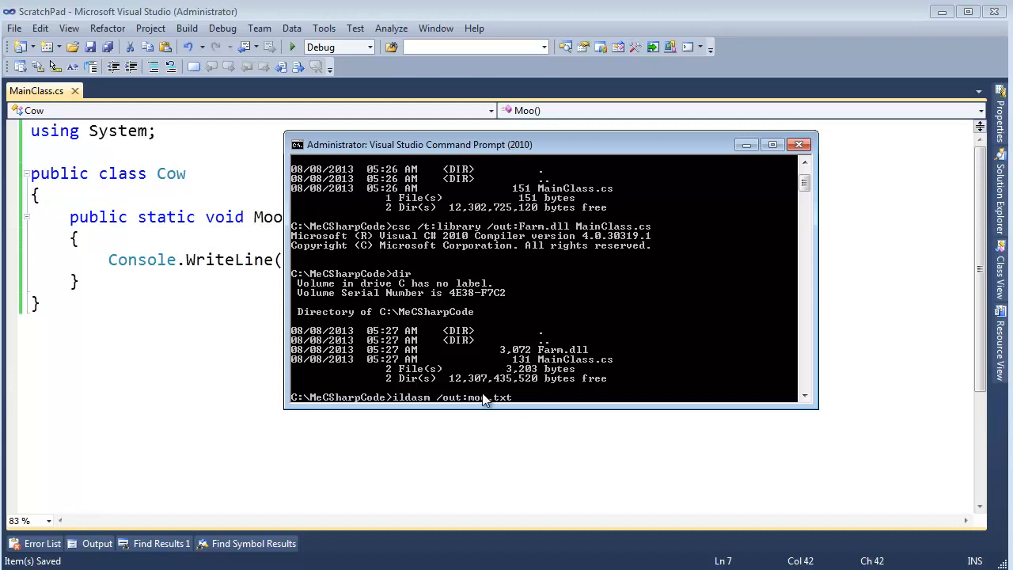
{"action": "mouse_move", "coordinate": [694, 410]}
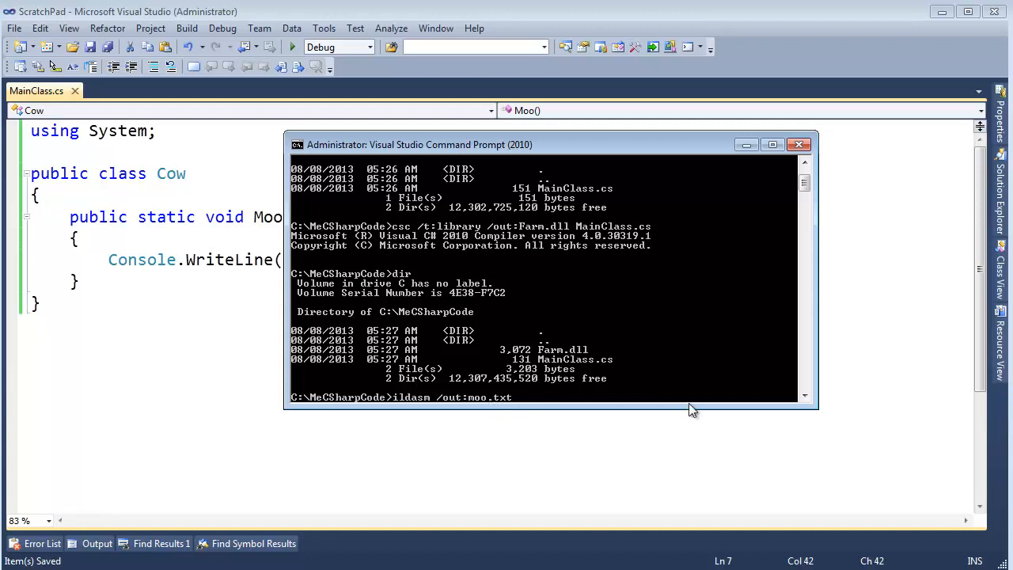
{"action": "type", "text": "farm.d"}
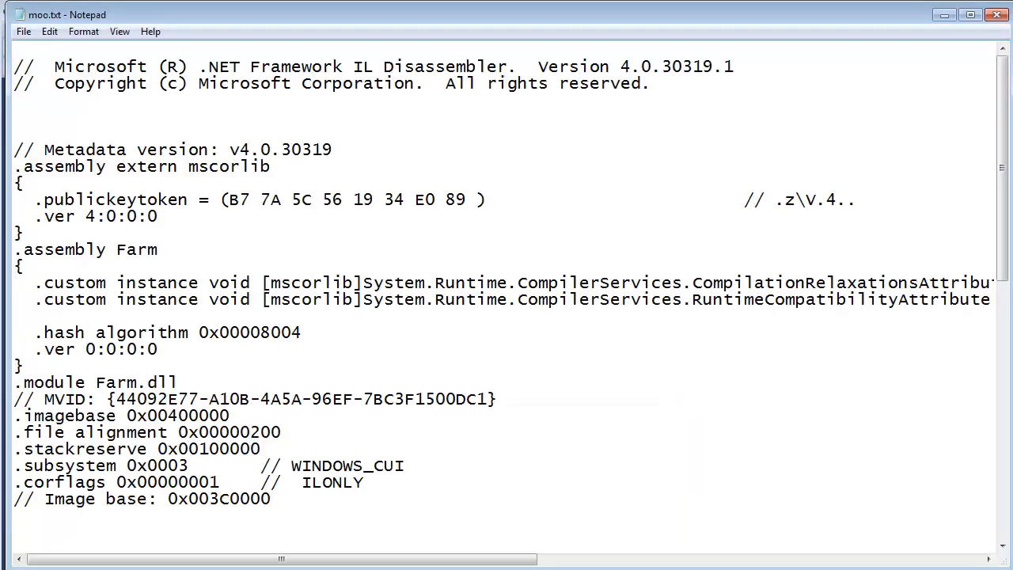
{"action": "left_click", "coordinate": [14, 133]}
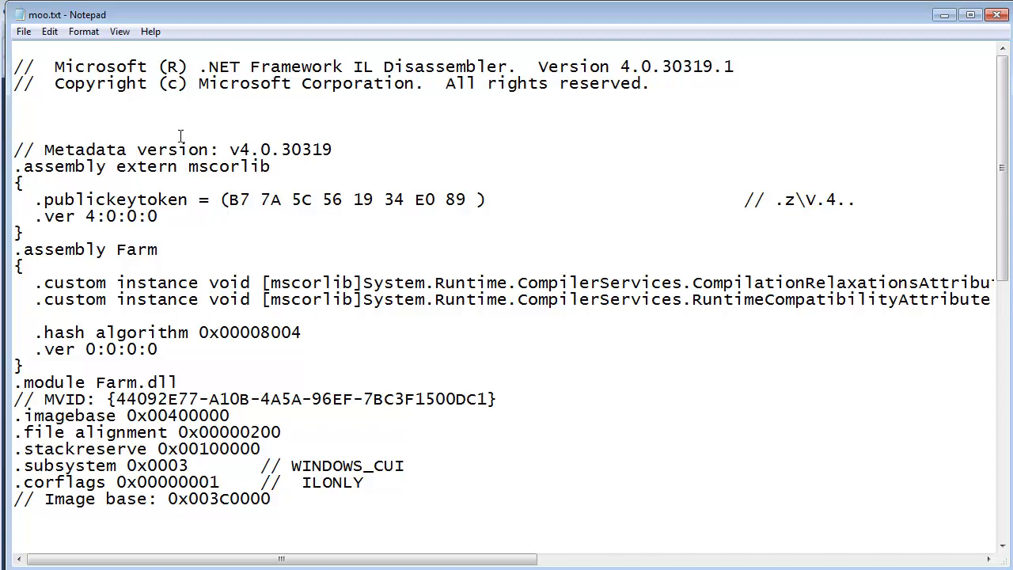
{"action": "scroll", "scroll_direction": "down", "scroll_amount": 3}
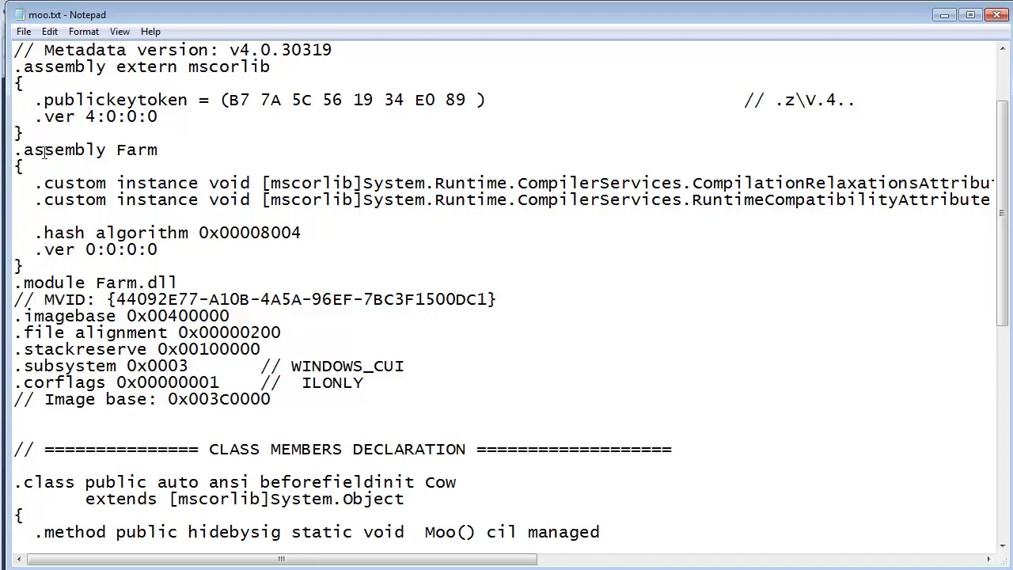
{"action": "double_click", "coordinate": [60, 149]}
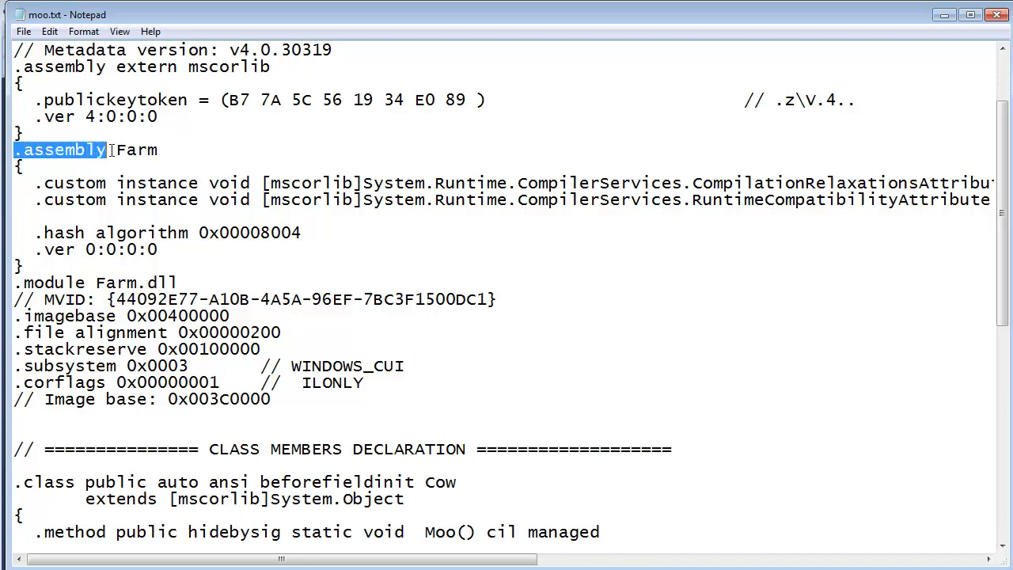
{"action": "double_click", "coordinate": [136, 149]}
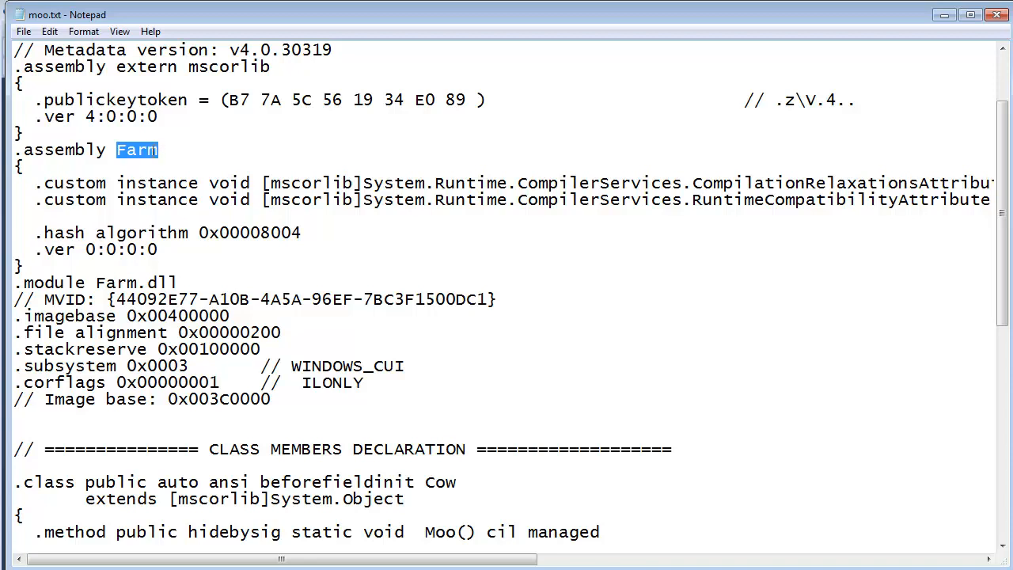
{"action": "left_click", "coordinate": [159, 250]}
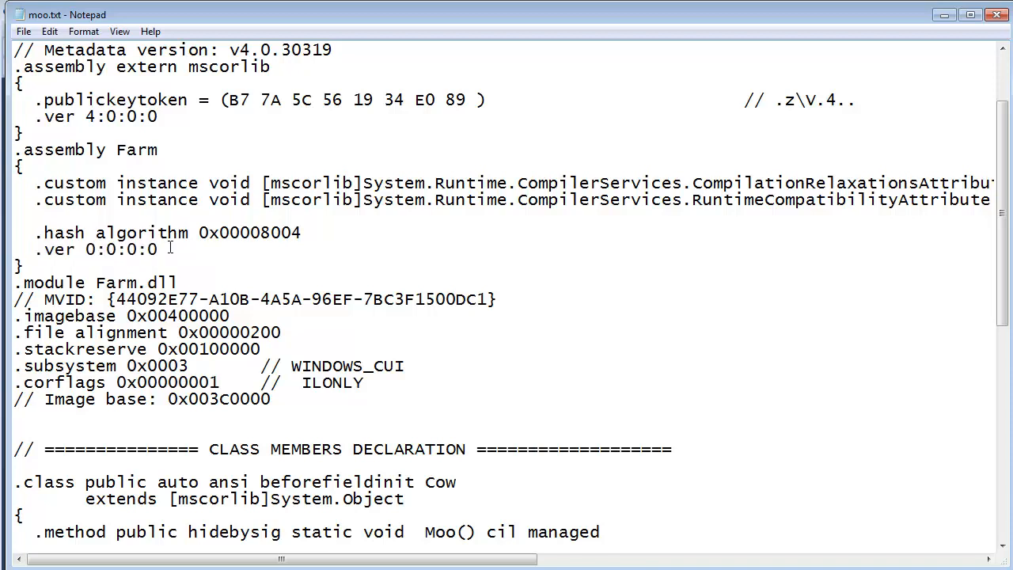
{"action": "double_click", "coordinate": [120, 250]}
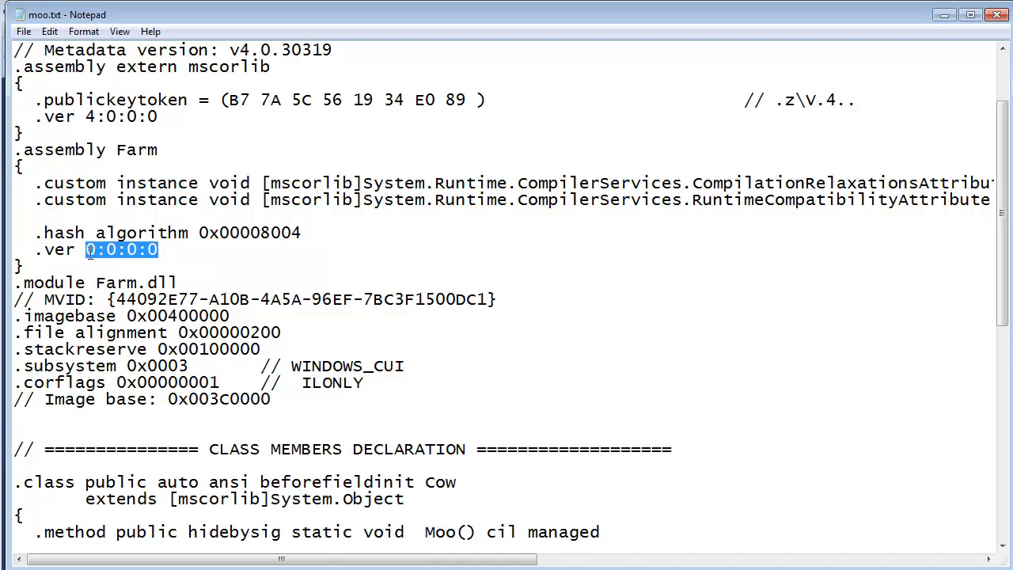
{"action": "left_click", "coordinate": [88, 250]}
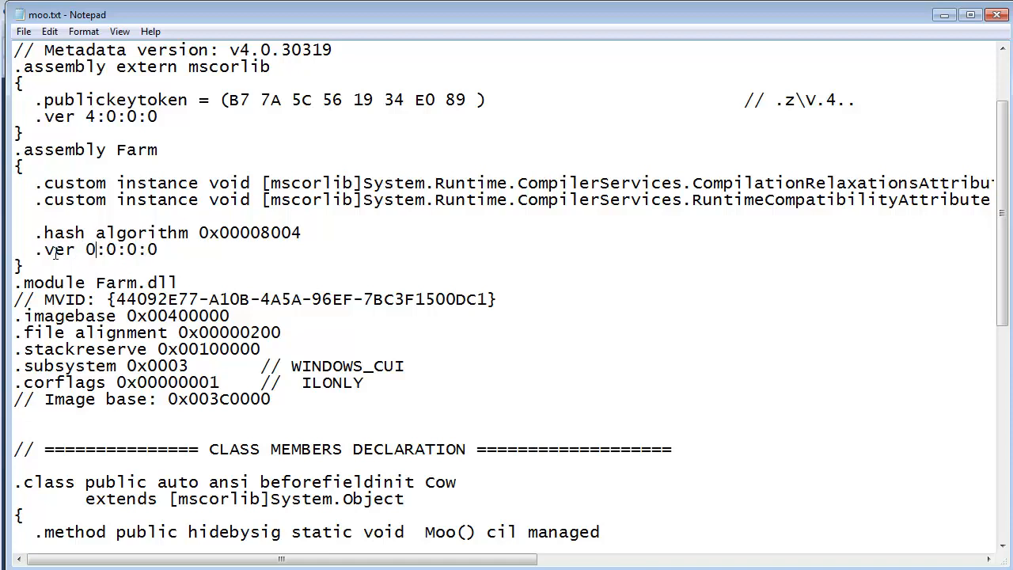
{"action": "triple_click", "coordinate": [79, 250]}
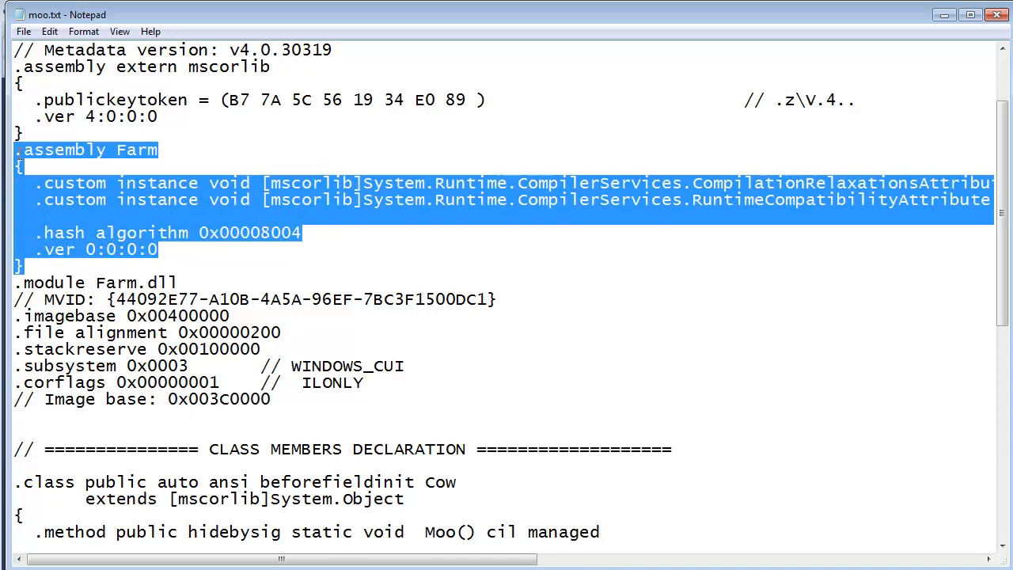
{"action": "mouse_move", "coordinate": [129, 82]}
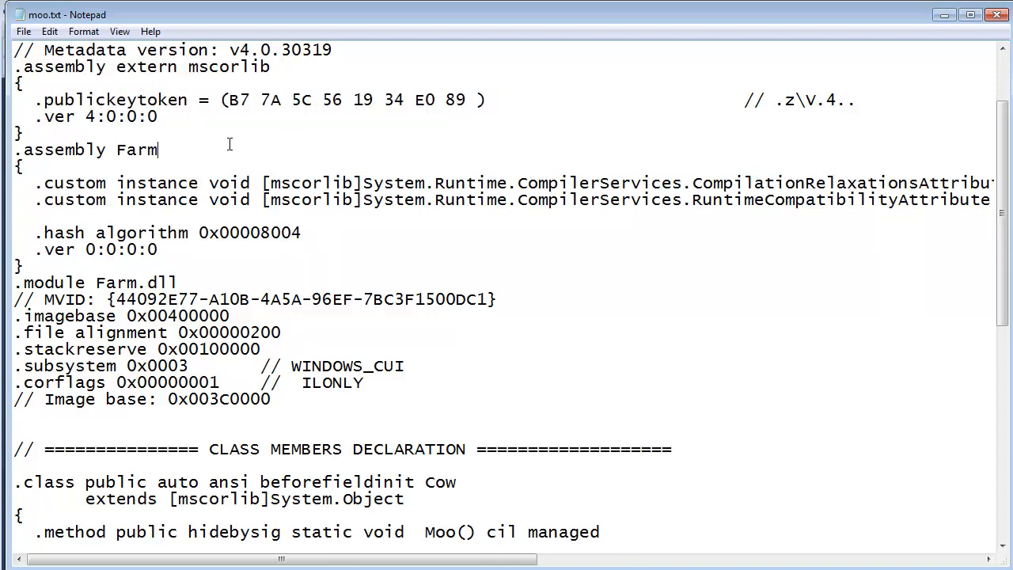
{"action": "mouse_move", "coordinate": [209, 264]}
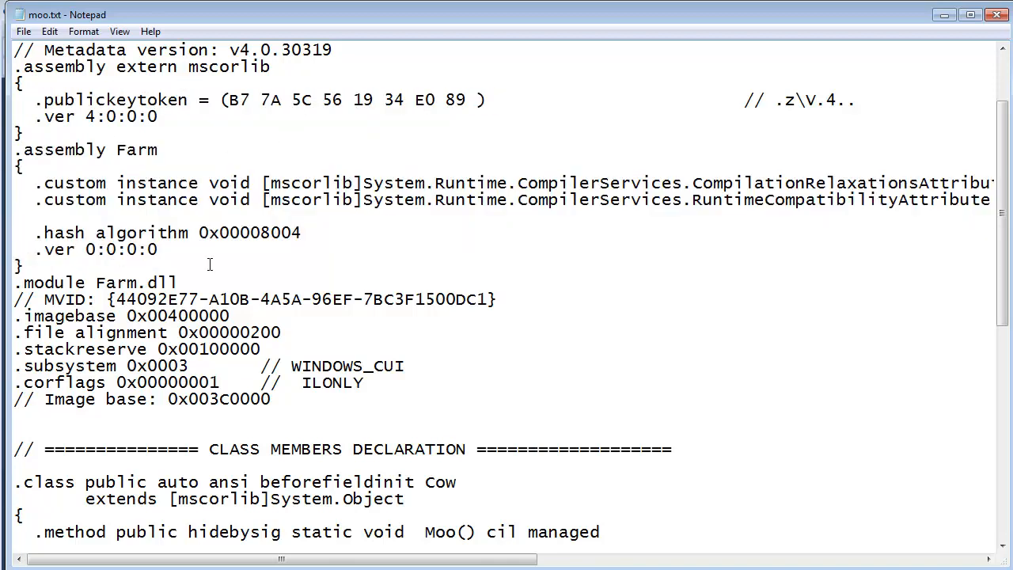
{"action": "left_click", "coordinate": [158, 250]}
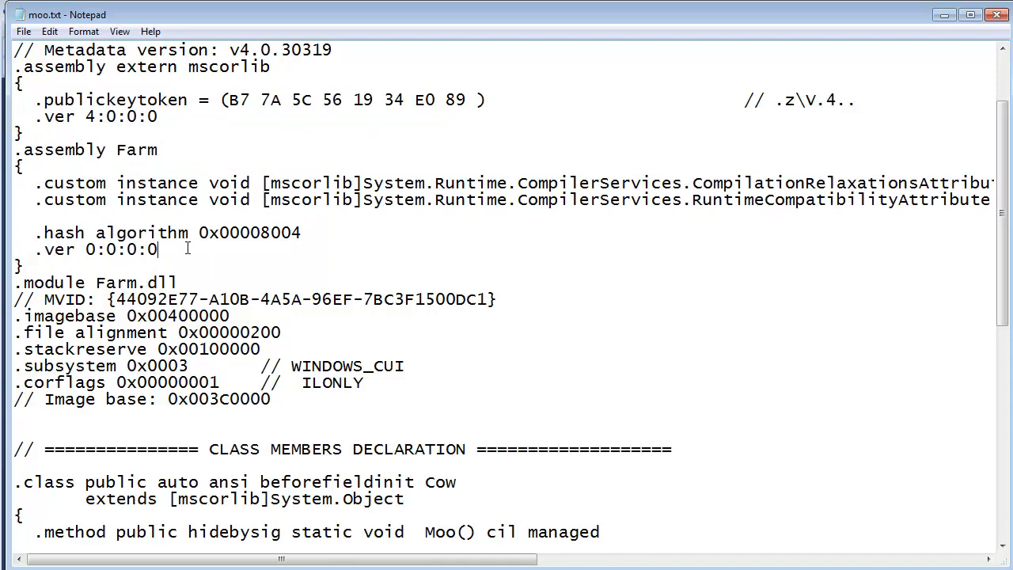
{"action": "mouse_move", "coordinate": [201, 104]}
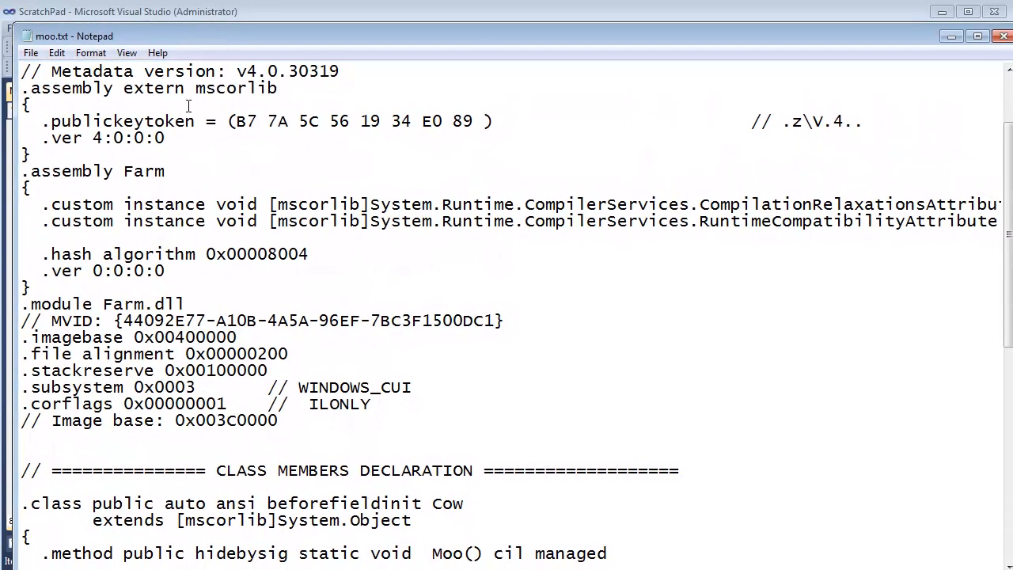
Add a MyMainClass whose static Main method calls Cow.Moo() below the commented Cow class.
{"action": "double_click", "coordinate": [144, 171]}
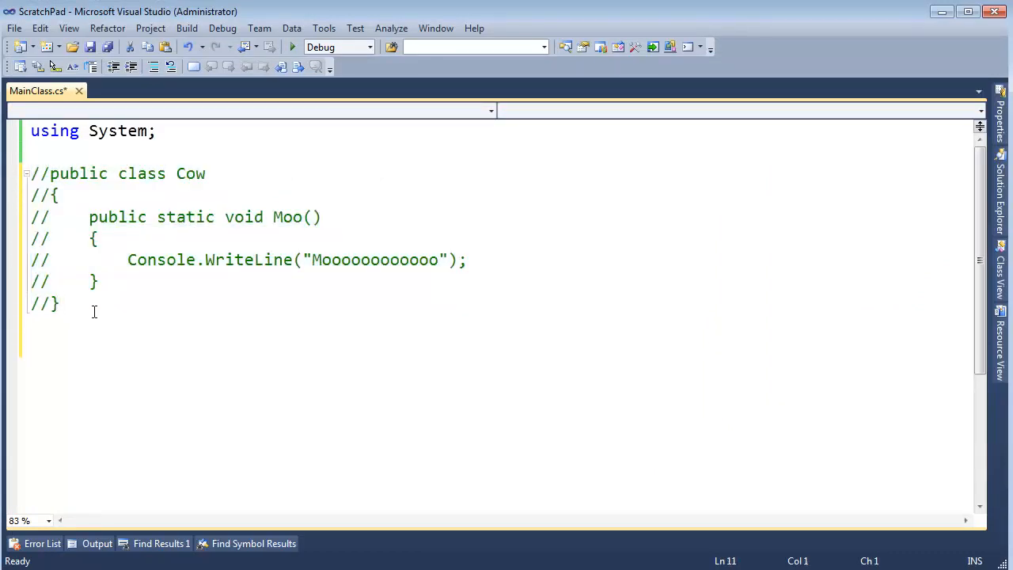
{"action": "type", "text": "class MyMainClas"}
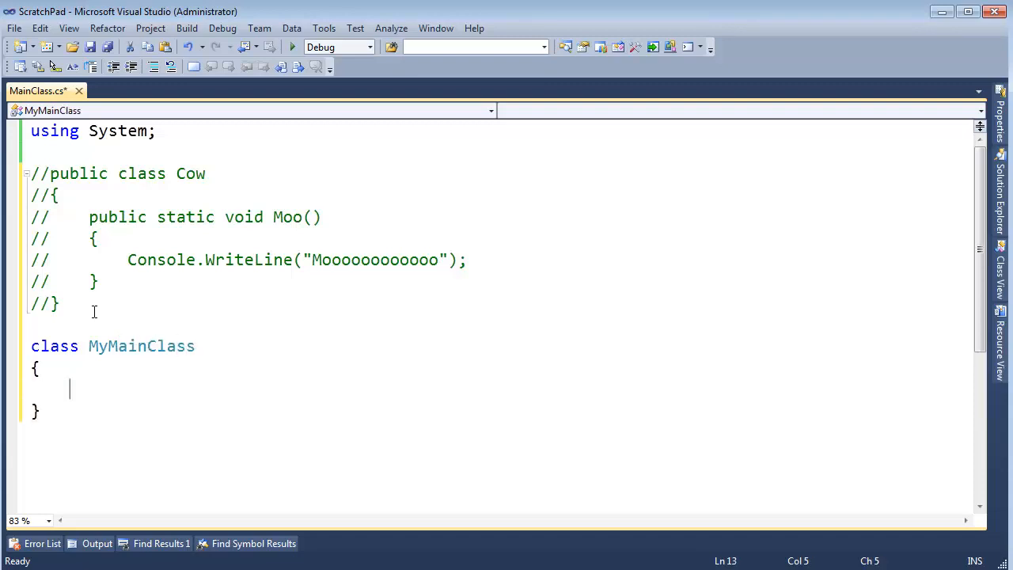
{"action": "type", "text": "static void"}
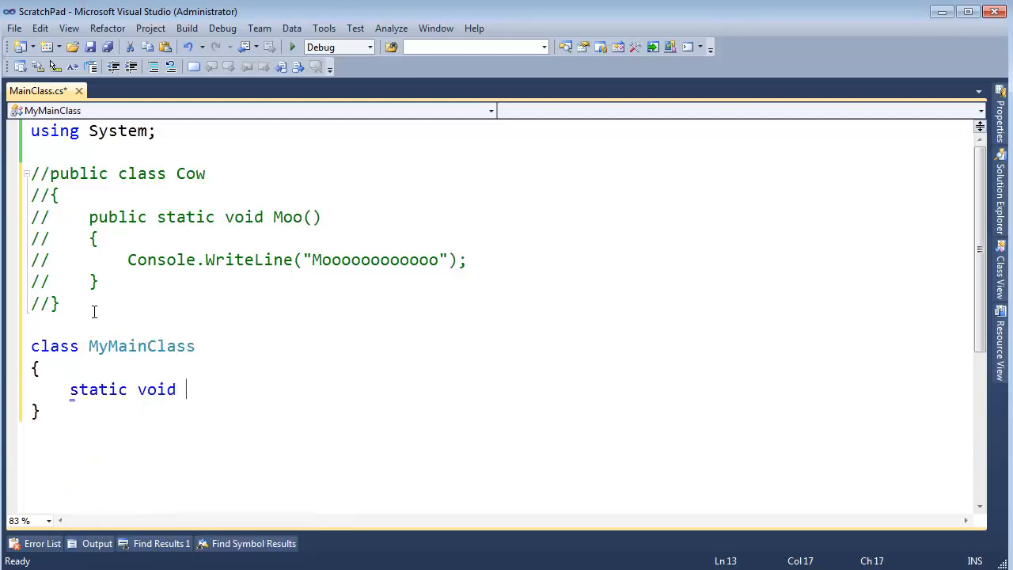
{"action": "type", "text": "Main()"}
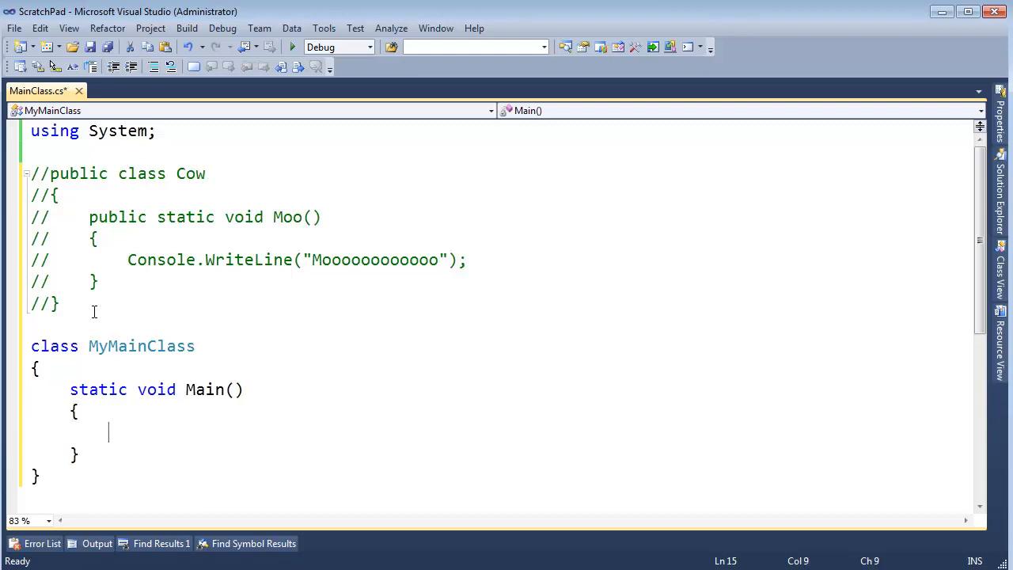
{"action": "type", "text": "Cow.Moo();"}
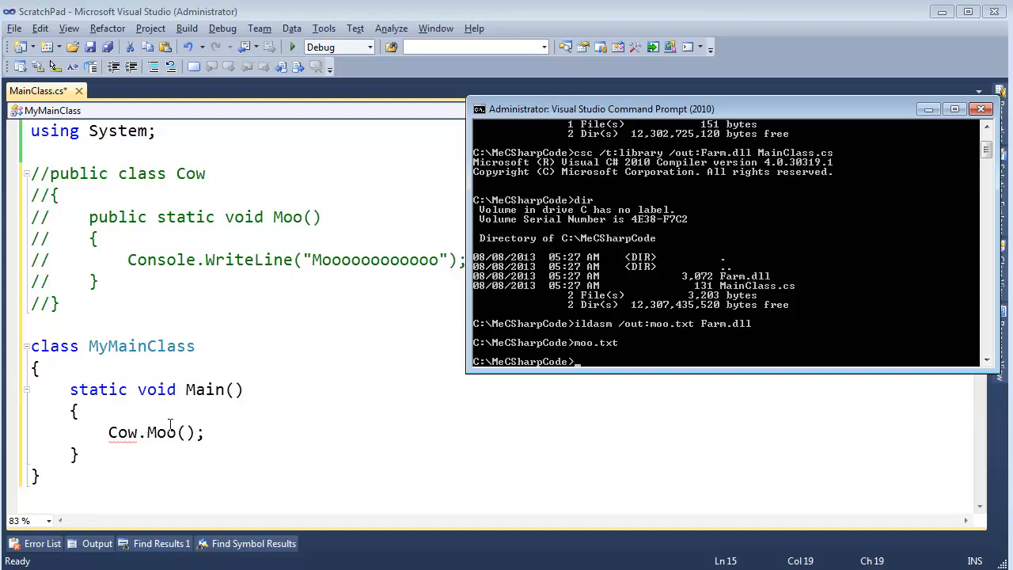
Save MainClass.cs, then clear the prompt and list the moo output files.
{"action": "key", "text": "ctrl+s"}
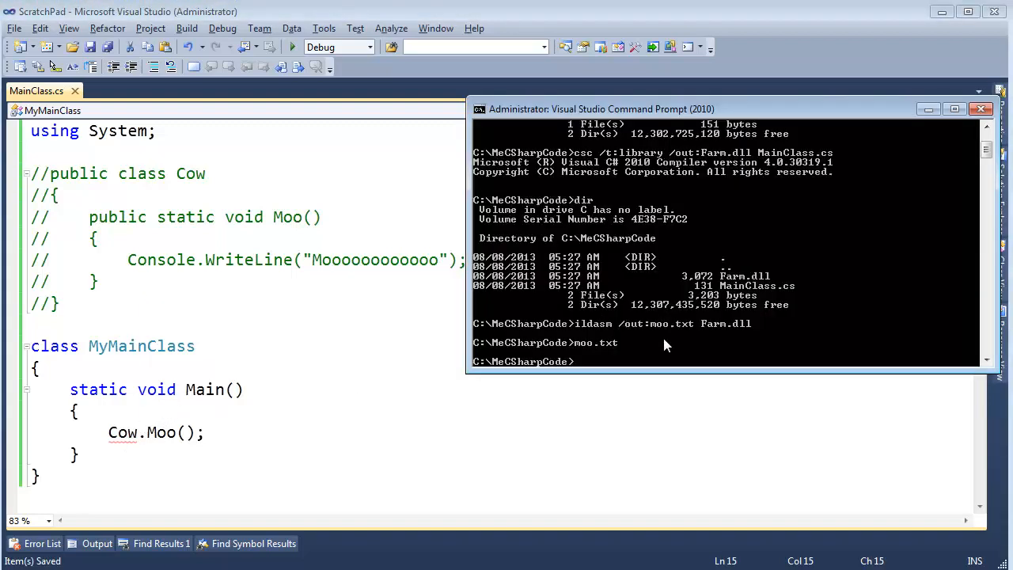
{"action": "type", "text": "cls"}
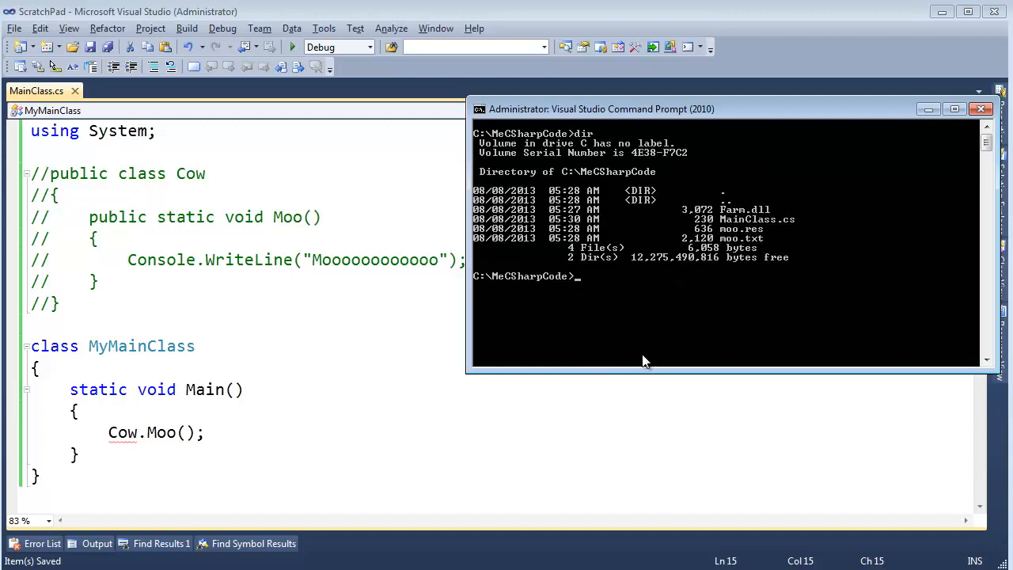
{"action": "type", "text": "dir moo*."}
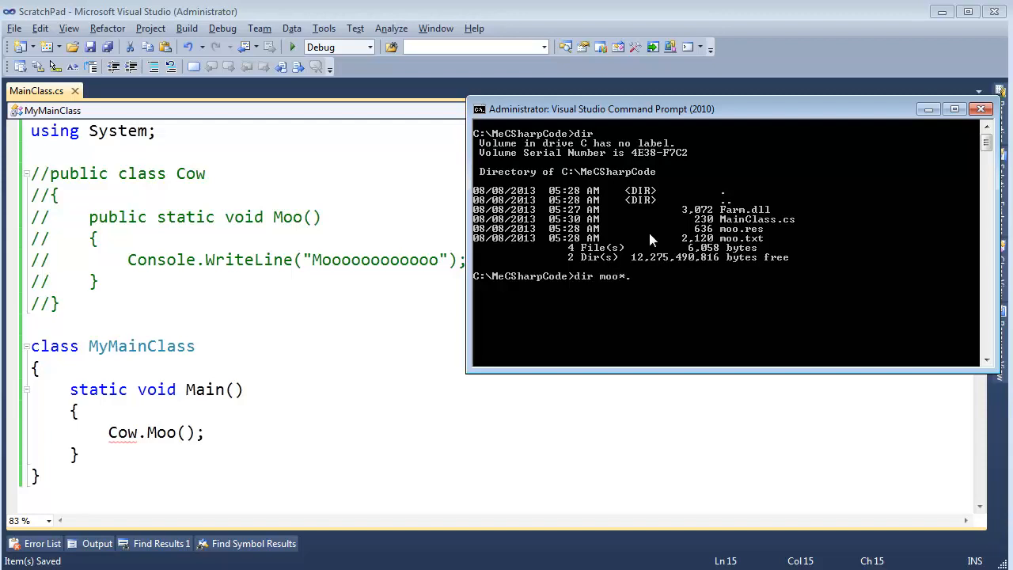
{"action": "key", "text": "Return"}
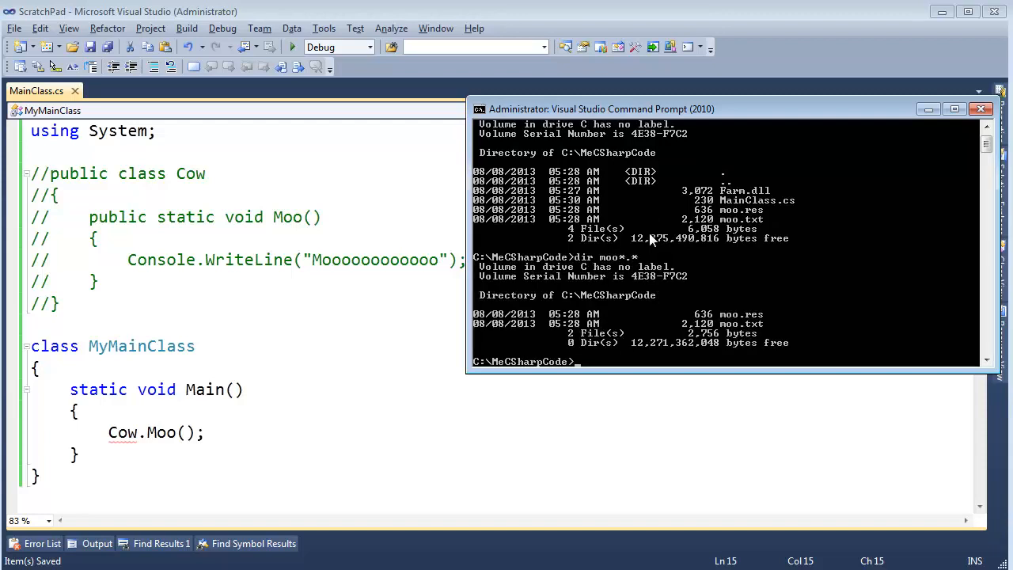
Delete the moo*.* files so only Farm.dll and MainClass.cs remain listed.
{"action": "type", "text": "del moo*."}
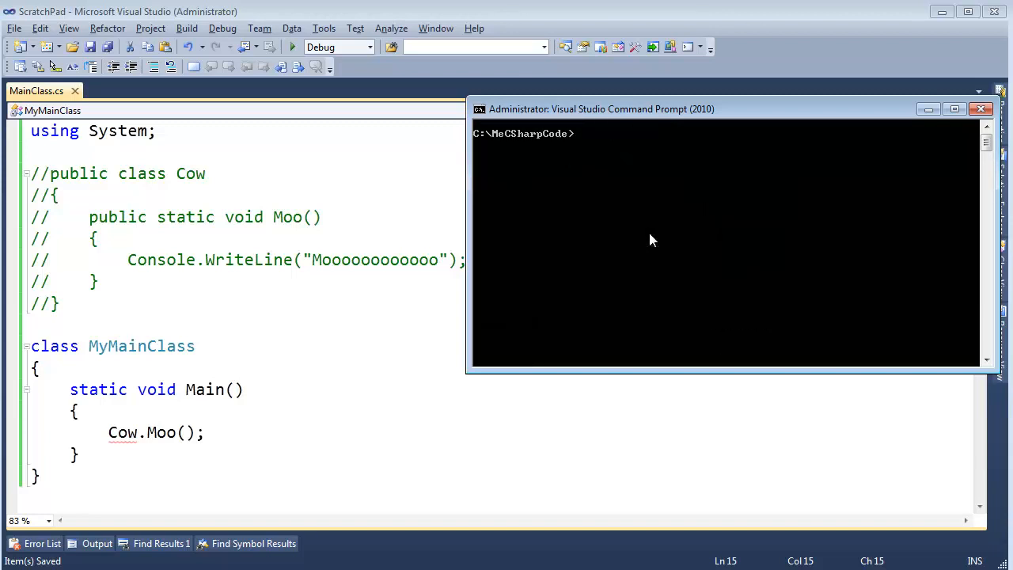
{"action": "type", "text": "dir"}
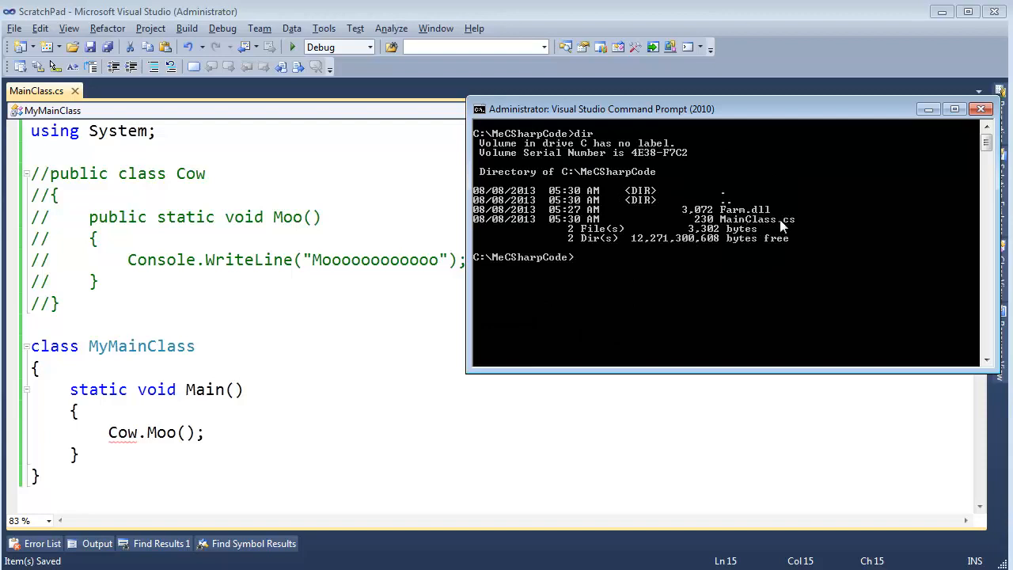
{"action": "mouse_move", "coordinate": [767, 215]}
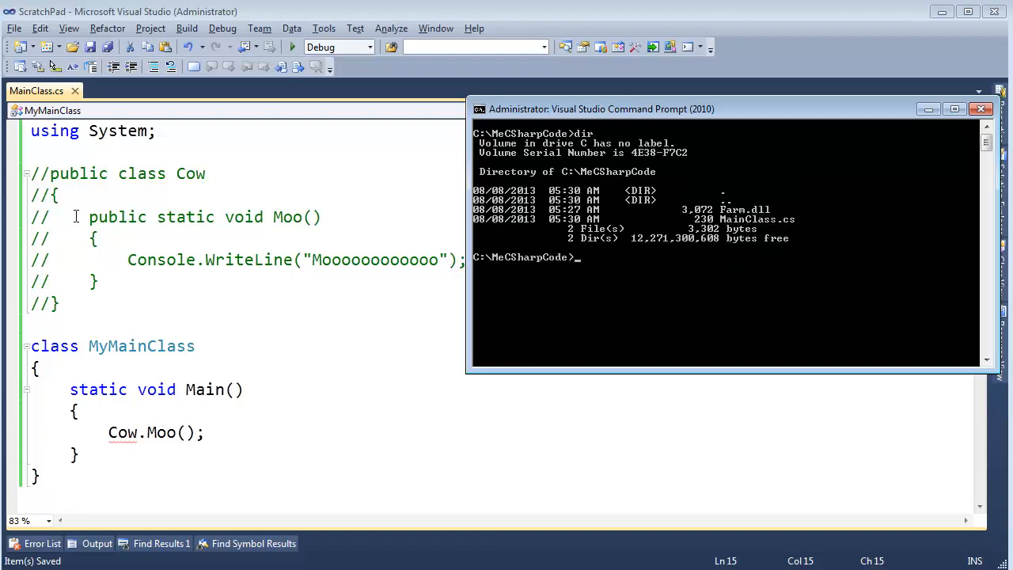
Compile MainClass.cs with csc /r:farm.dll to produce MainClass.exe.
{"action": "type", "text": "csc"}
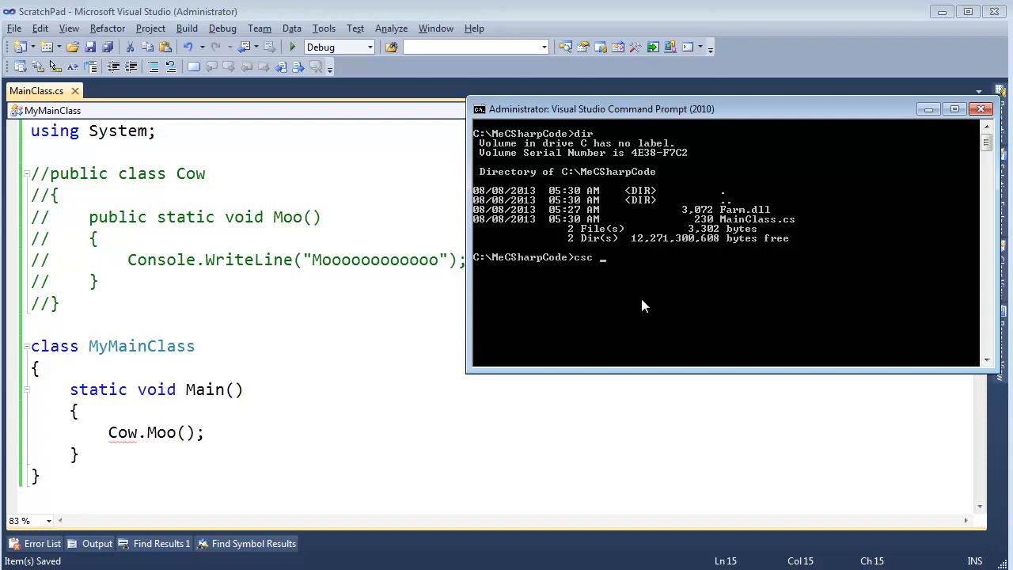
{"action": "type", "text": "/r:"}
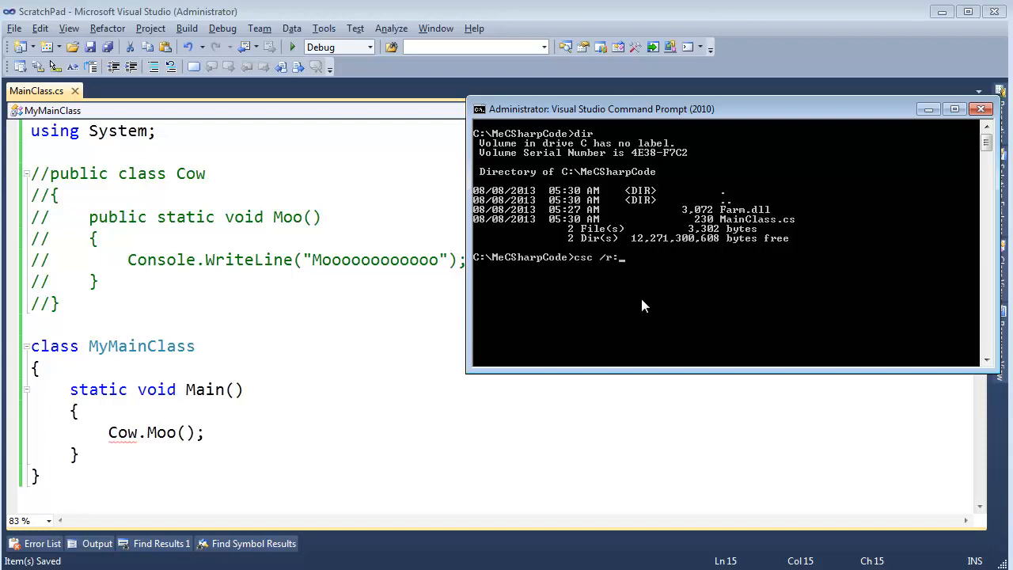
{"action": "type", "text": "farm"}
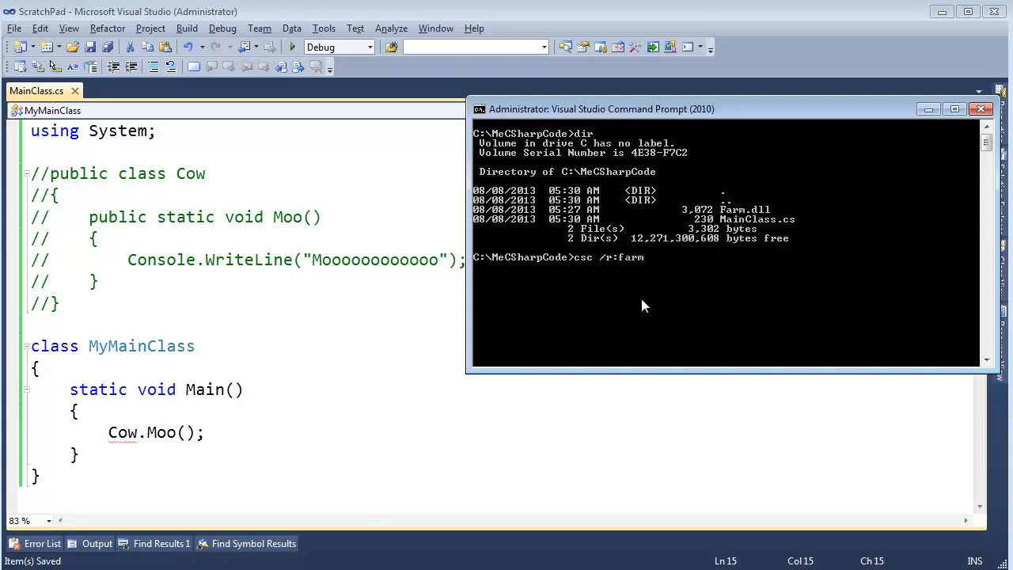
{"action": "type", "text": ".dll"}
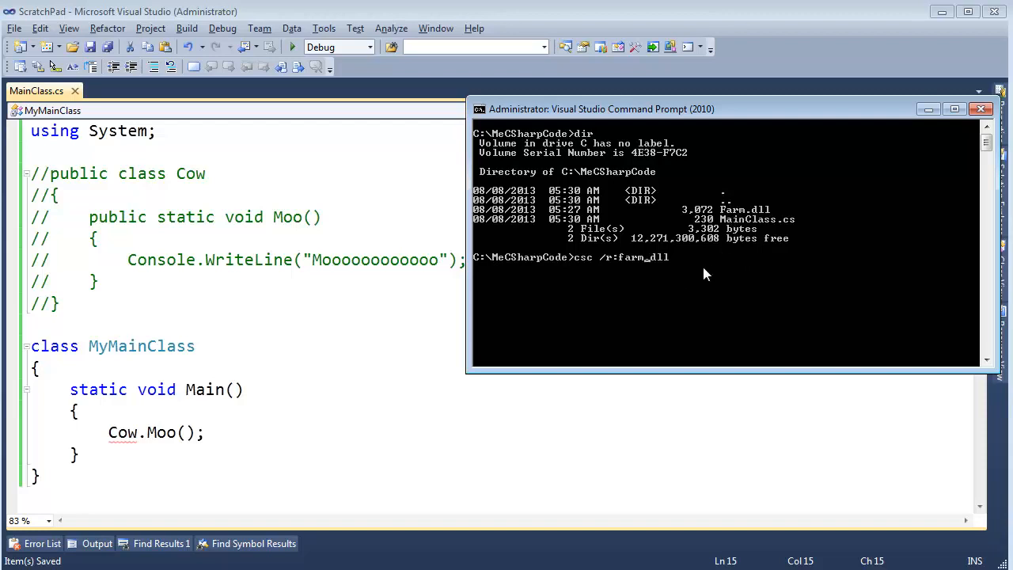
{"action": "type", "text": "."}
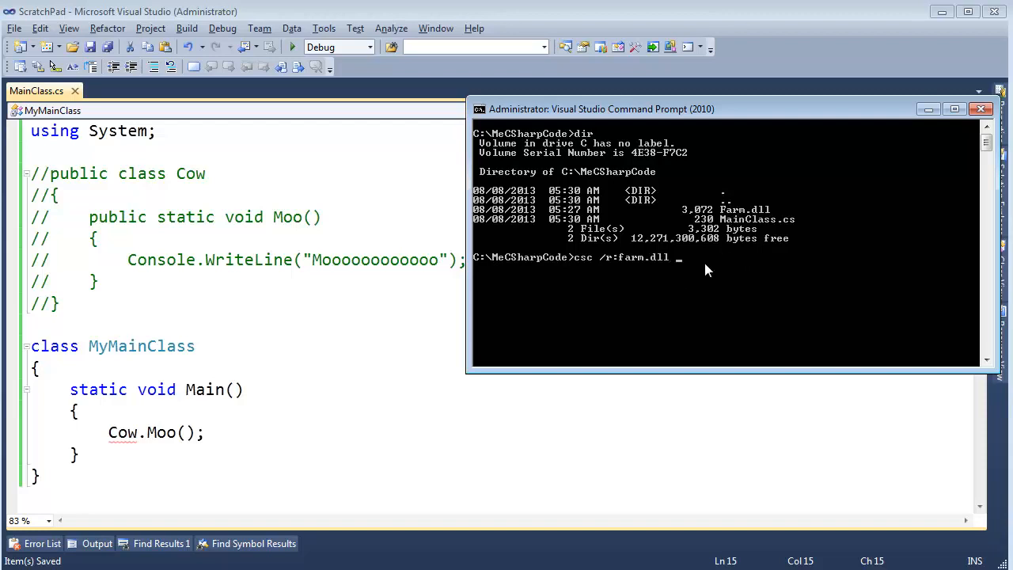
{"action": "type", "text": "MainClass.cs"}
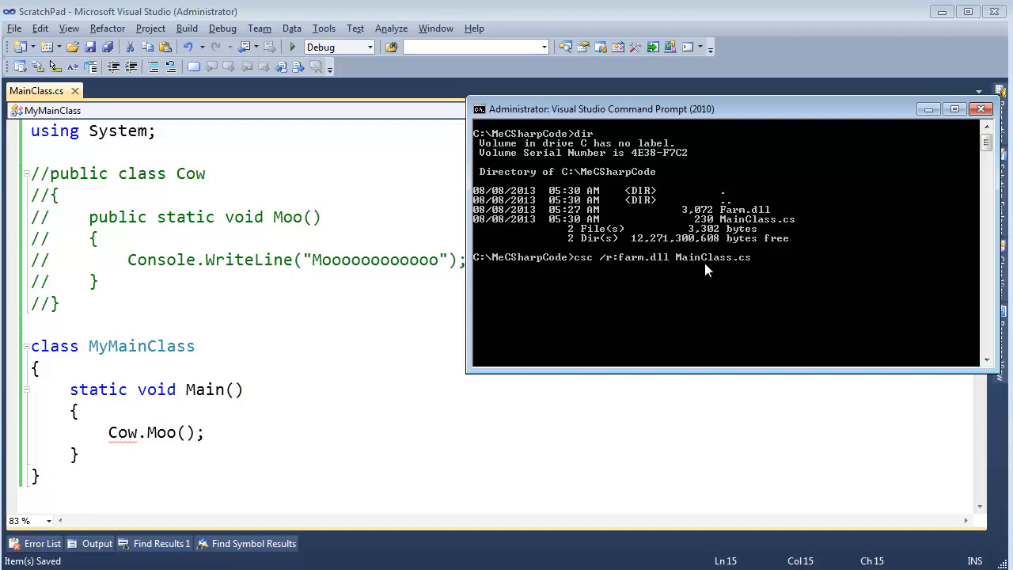
{"action": "key", "text": "Return"}
{"action": "type", "text": "dir"}
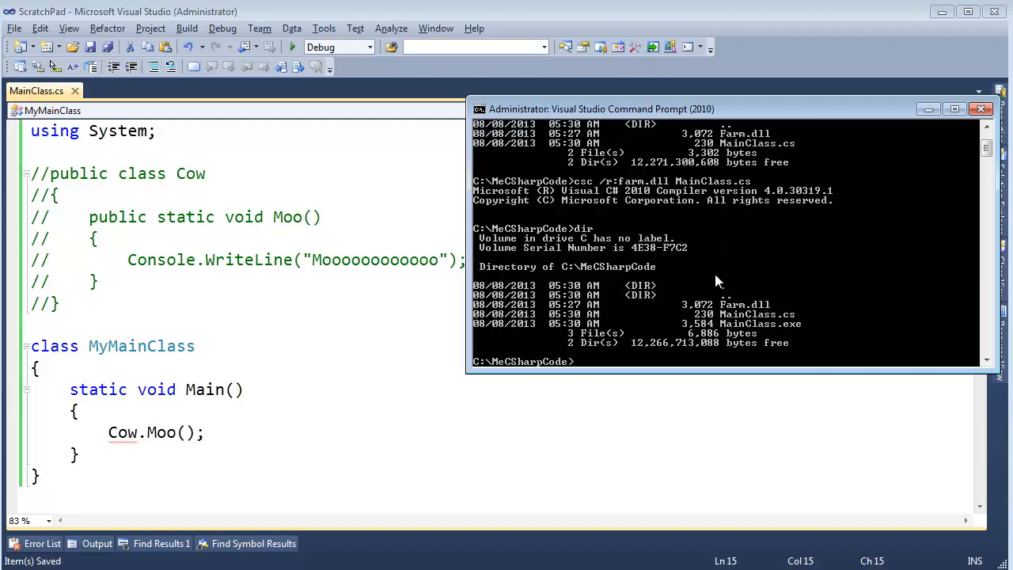
{"action": "mouse_move", "coordinate": [776, 334]}
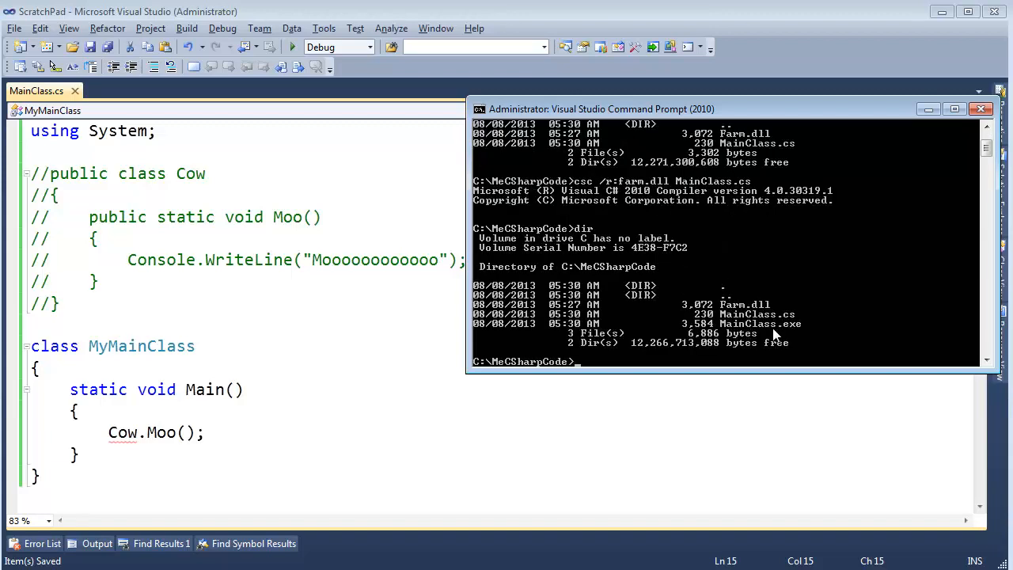
{"action": "type", "text": "MainClass.exe"}
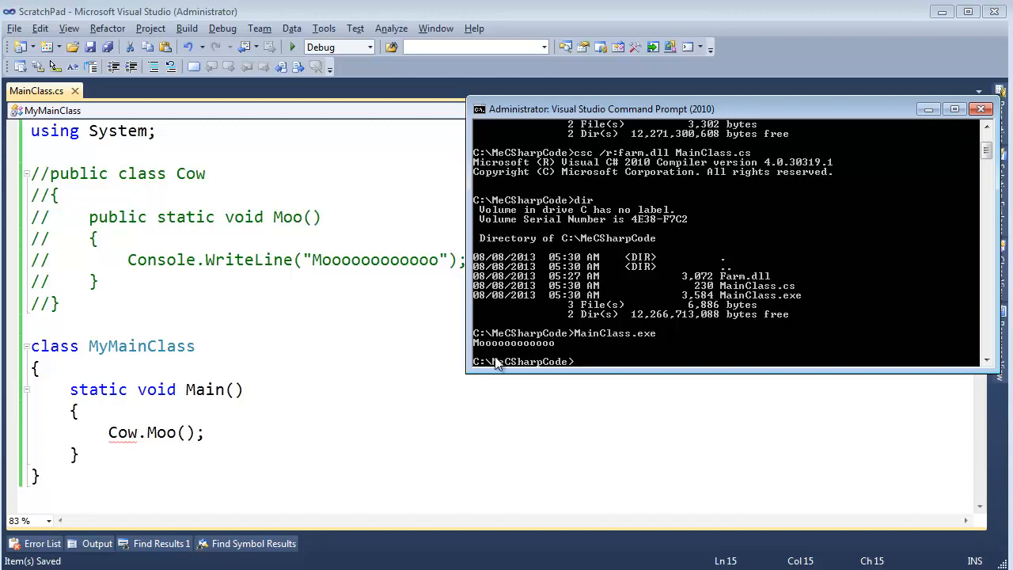
{"action": "mouse_move", "coordinate": [560, 372]}
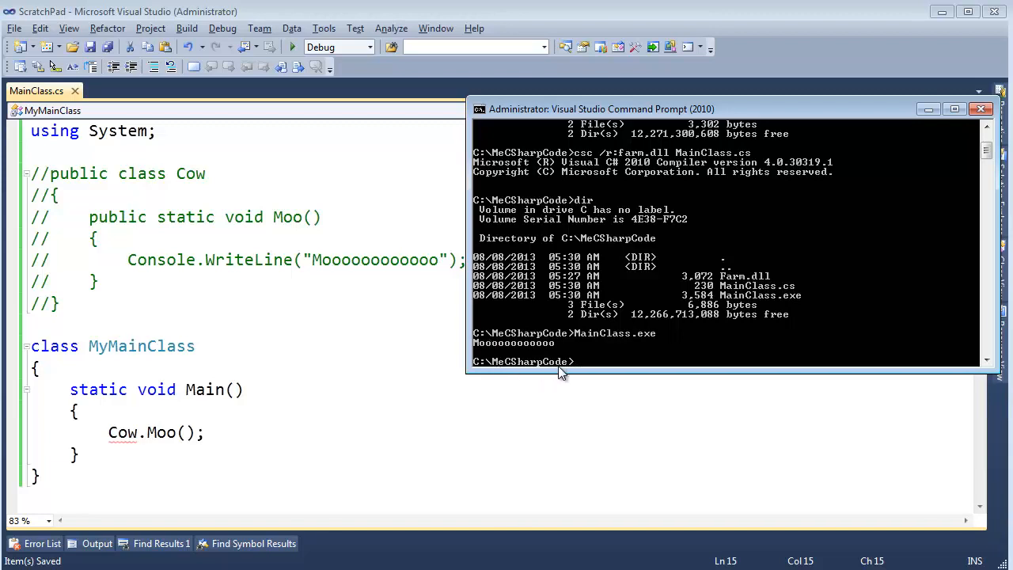
{"action": "mouse_move", "coordinate": [763, 282]}
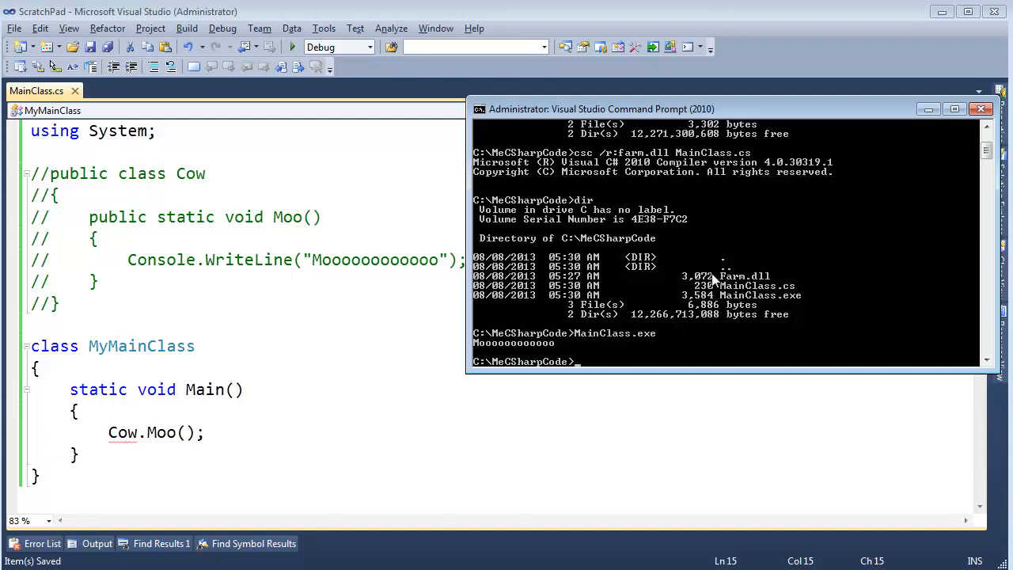
{"action": "mouse_move", "coordinate": [776, 284]}
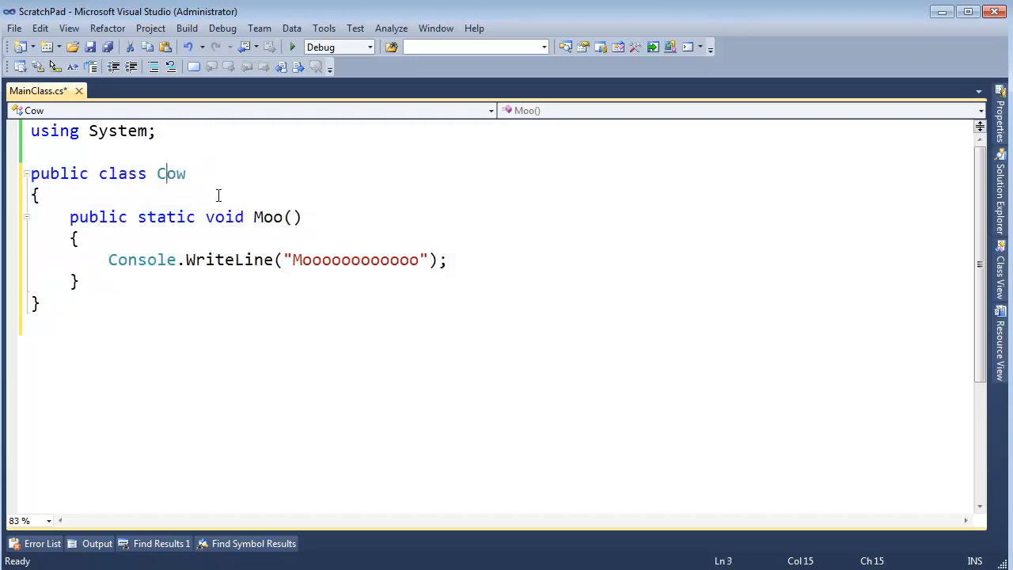
Rename Cow to Chicken, Moo to MakeSound, and set the message to "chicken sound...".
{"action": "type", "text": "Chicken"}
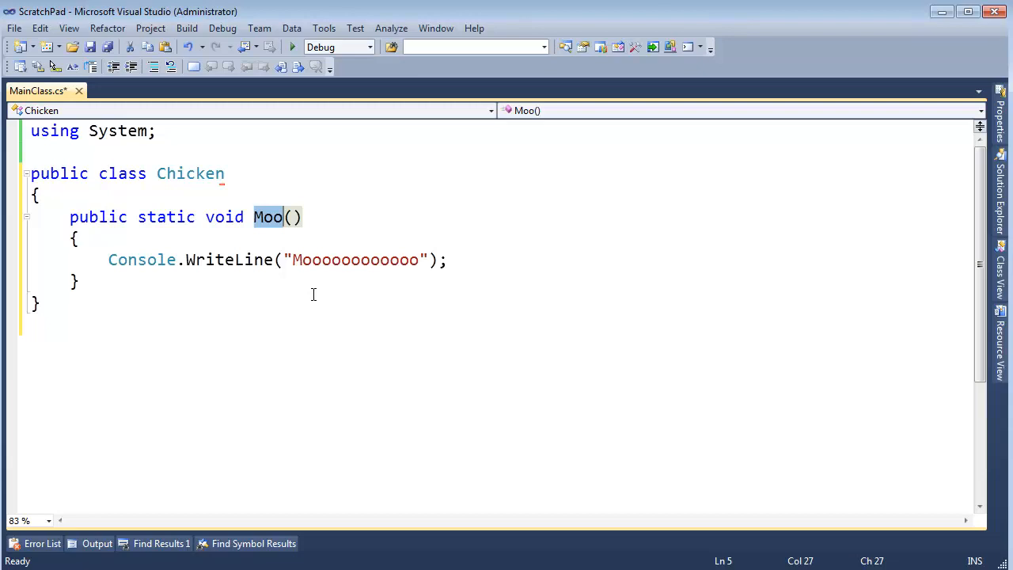
{"action": "type", "text": "MakeSound"}
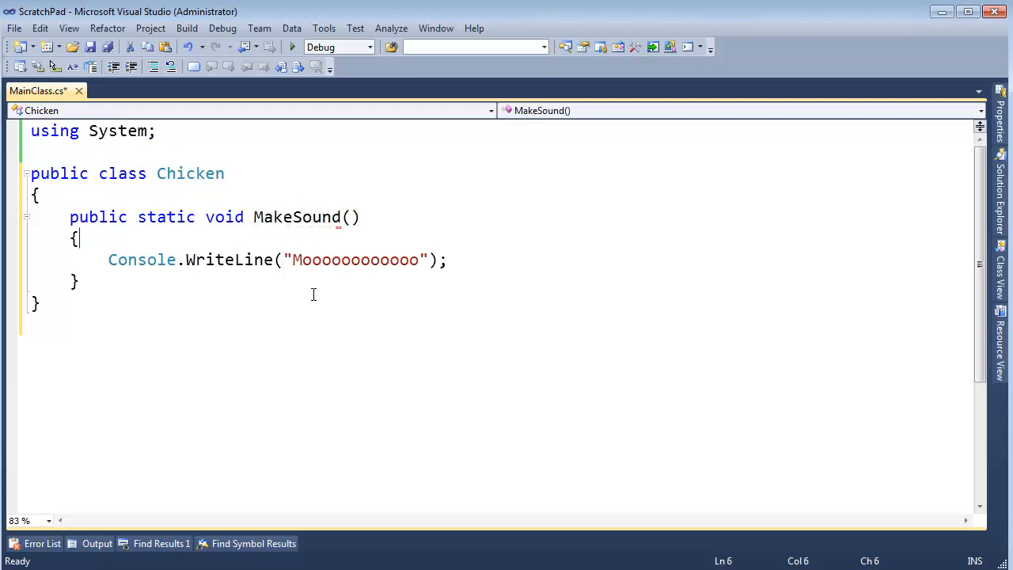
{"action": "double_click", "coordinate": [354, 260]}
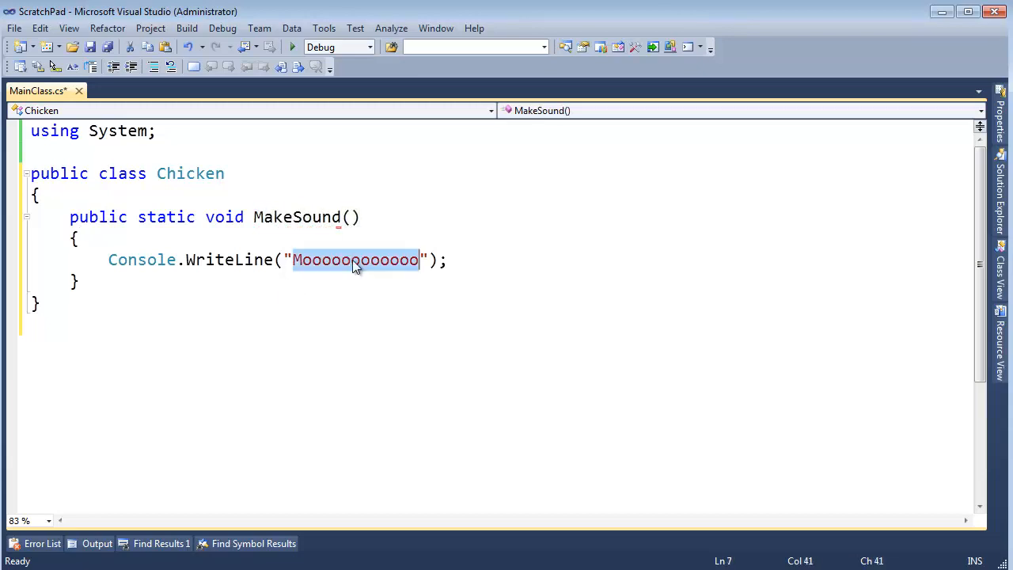
{"action": "type", "text": "chicken"}
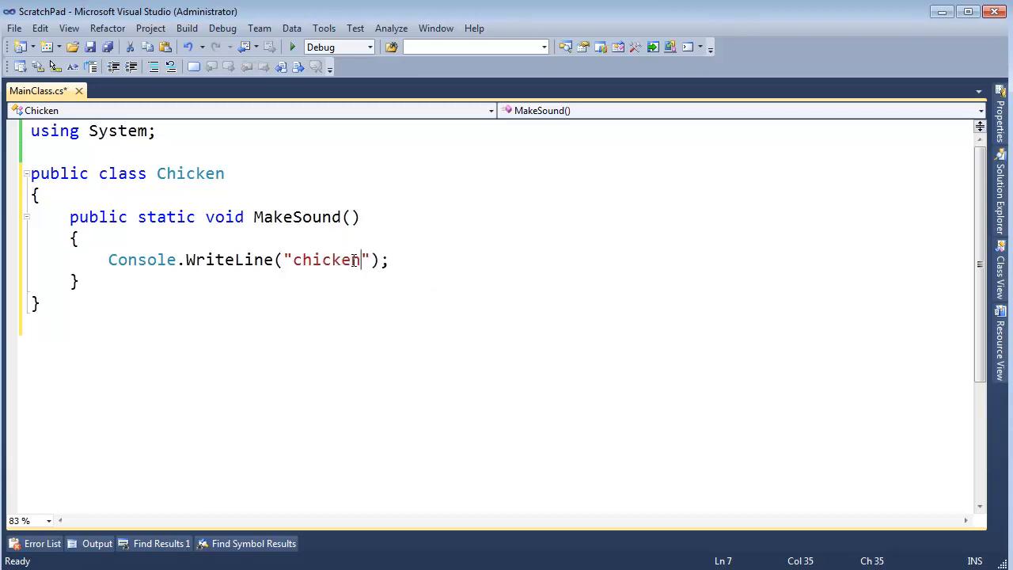
{"action": "type", "text": "sound..."}
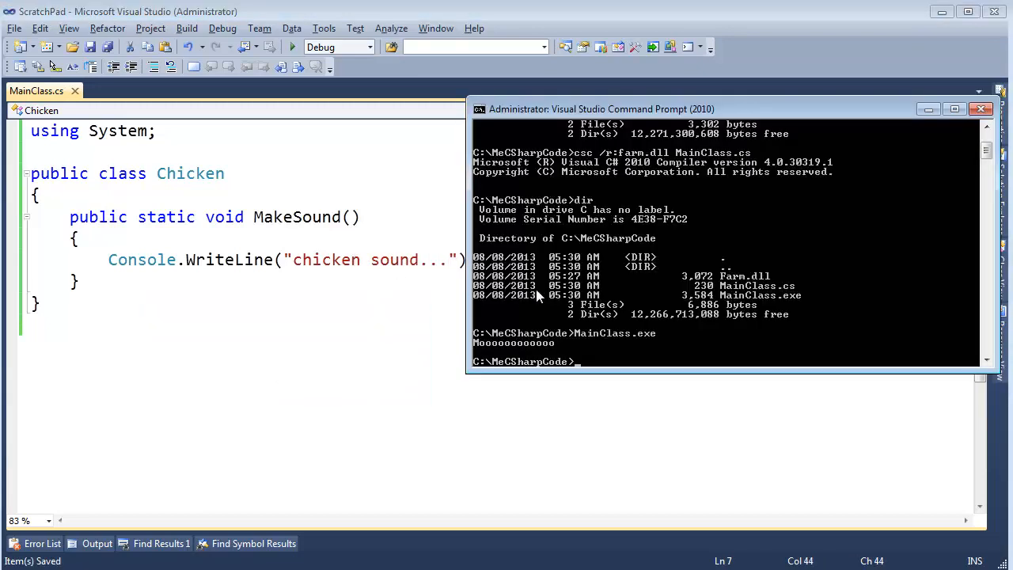
Recompile MainClass.cs with csc /t:library /out:Farm.dll using the Chicken source.
{"action": "type", "text": "csc /t:library /out"}
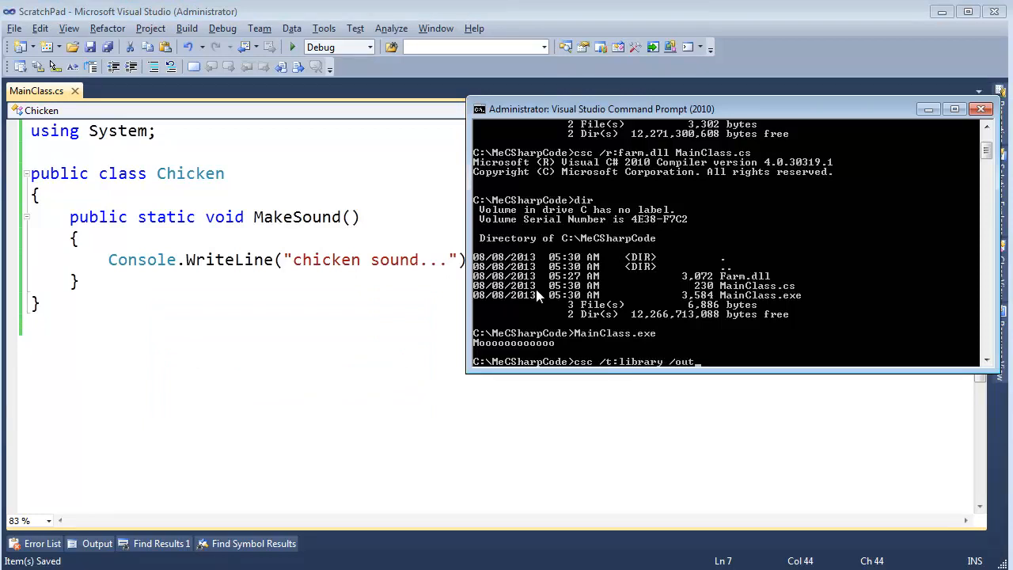
{"action": "type", "text": ":Farm.dll"}
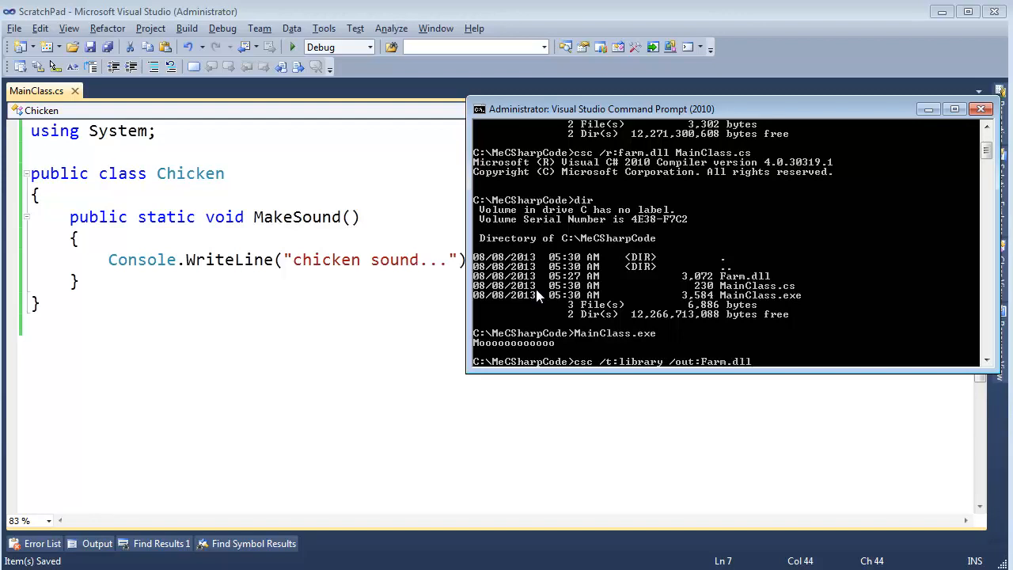
{"action": "type", "text": "chic"}
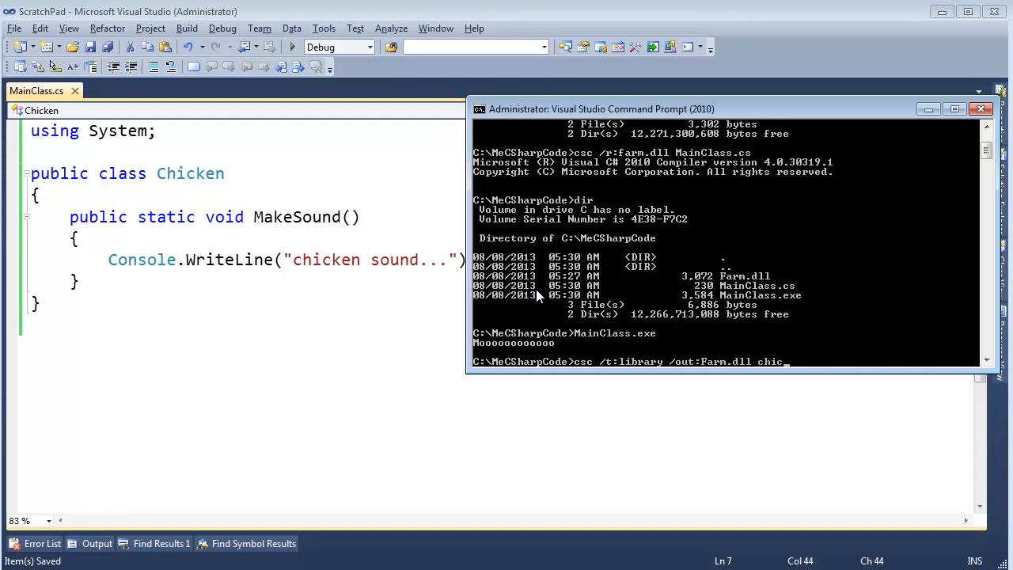
{"action": "type", "text": "MainClass.cs"}
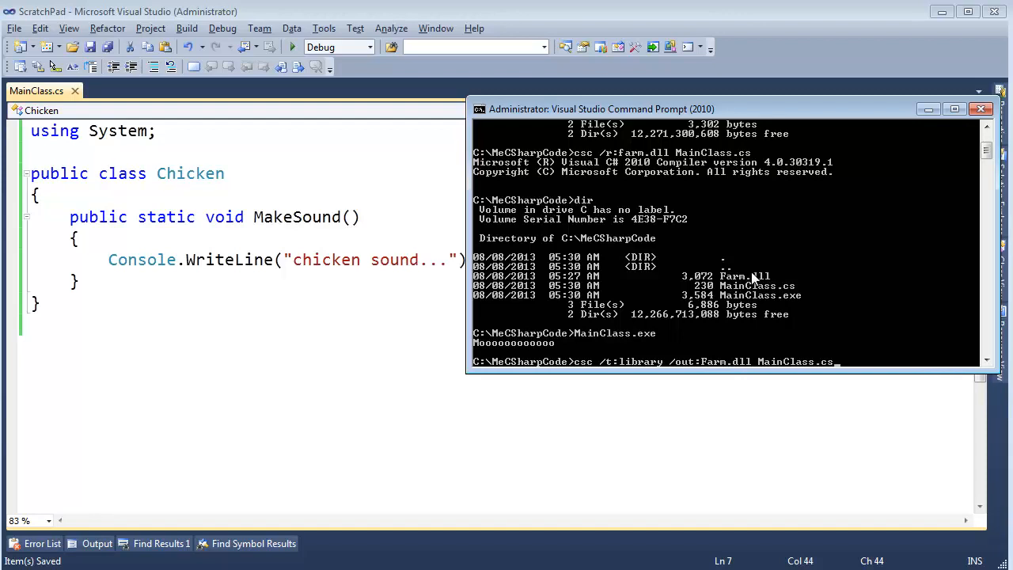
{"action": "mouse_move", "coordinate": [760, 277]}
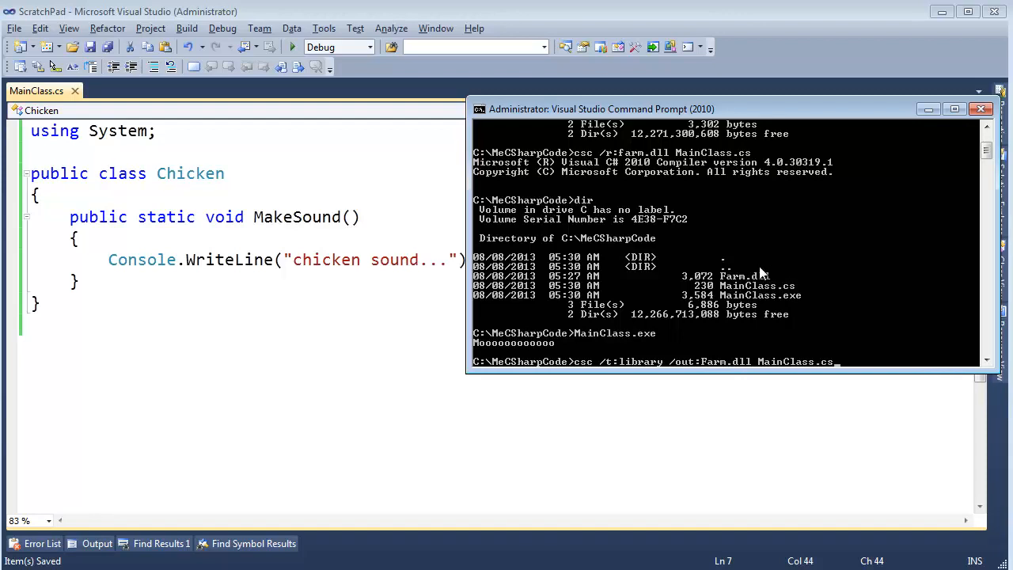
{"action": "key", "text": "Return"}
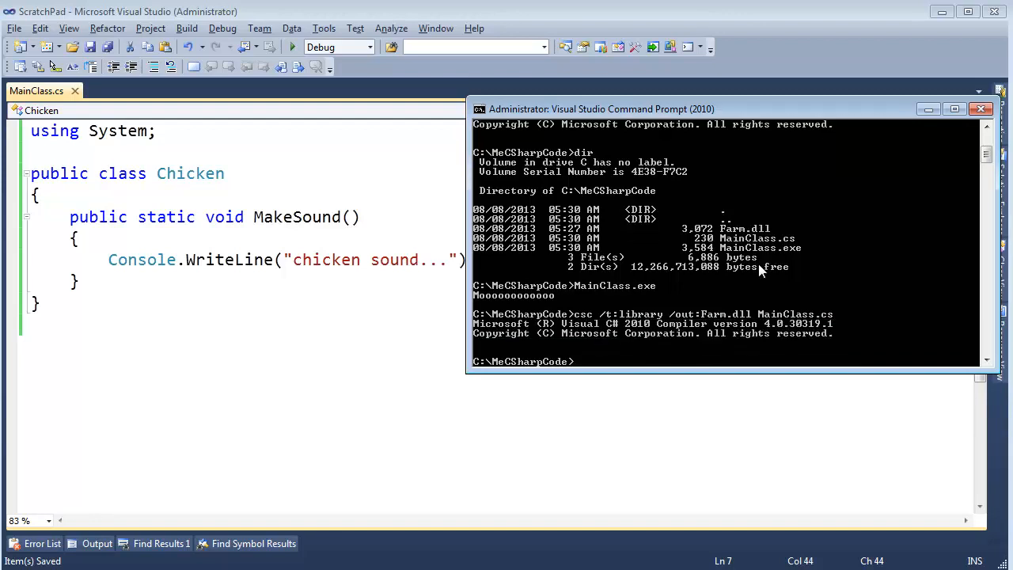
{"action": "mouse_move", "coordinate": [570, 339]}
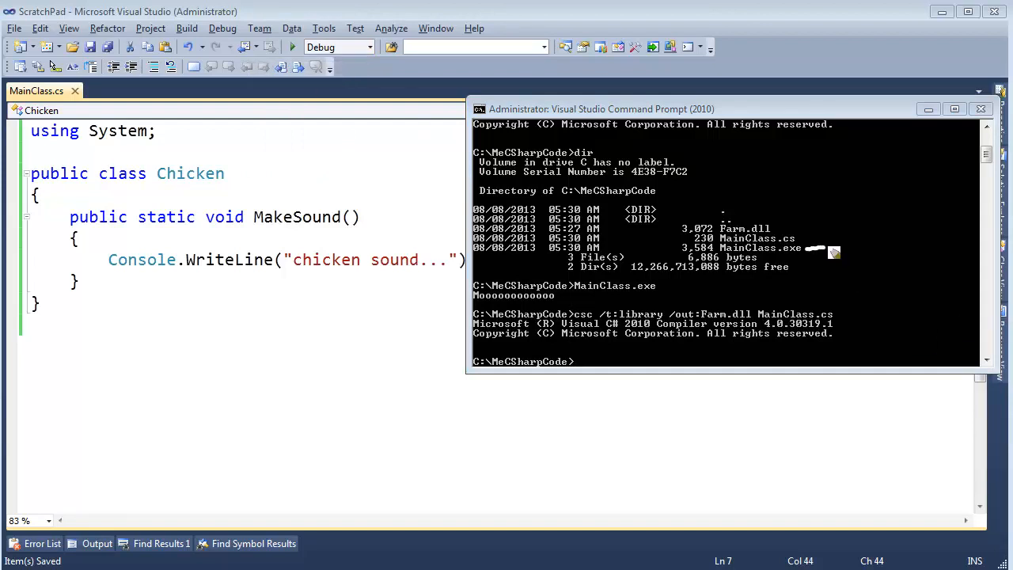
{"action": "mouse_move", "coordinate": [820, 250]}
{"action": "type", "text": "dir"}
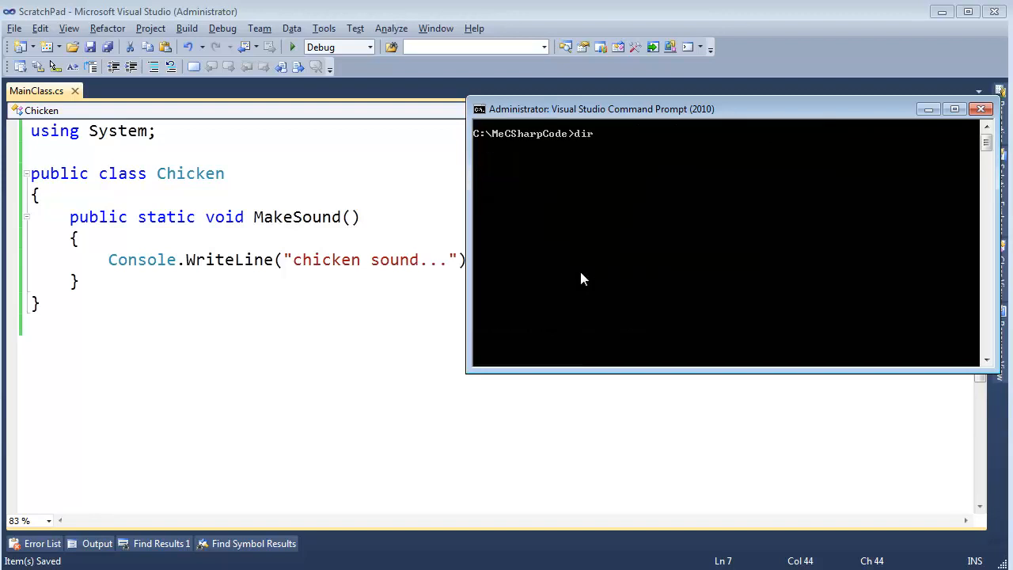
List the folder showing the rebuilt Farm.dll and start an ildasm command.
{"action": "key", "text": "Return"}
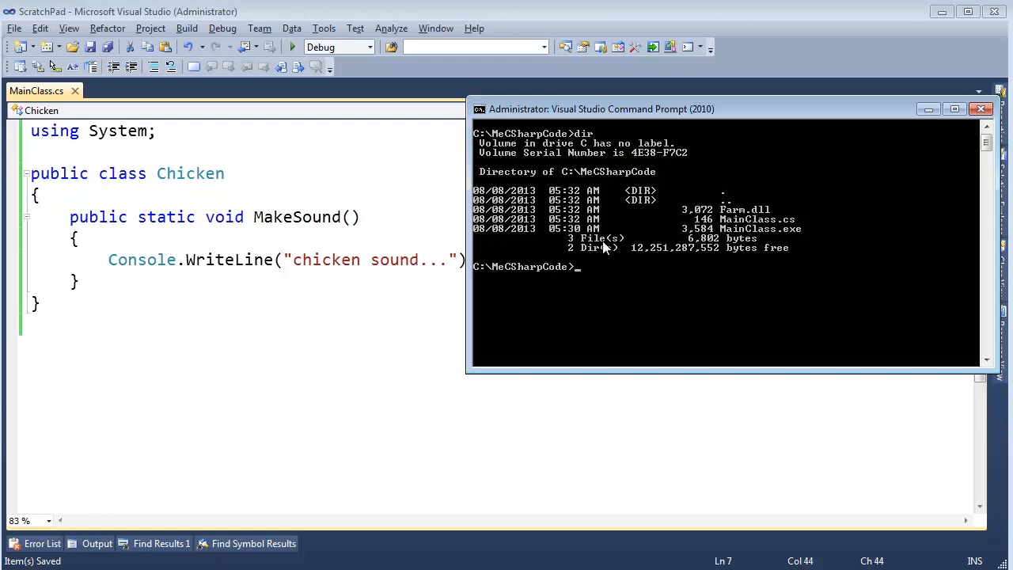
{"action": "type", "text": "ildasm /out:m"}
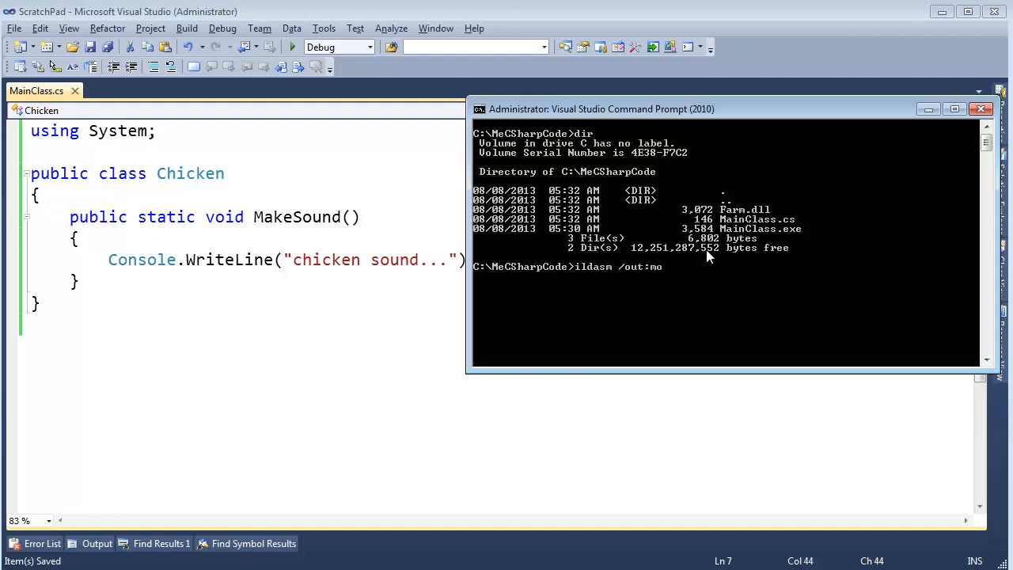
Disassemble farm.dll into moo.txt, note assembly name Farm and version 0:0:0:0, then close Notepad.
{"action": "type", "text": "o.txt farm"}
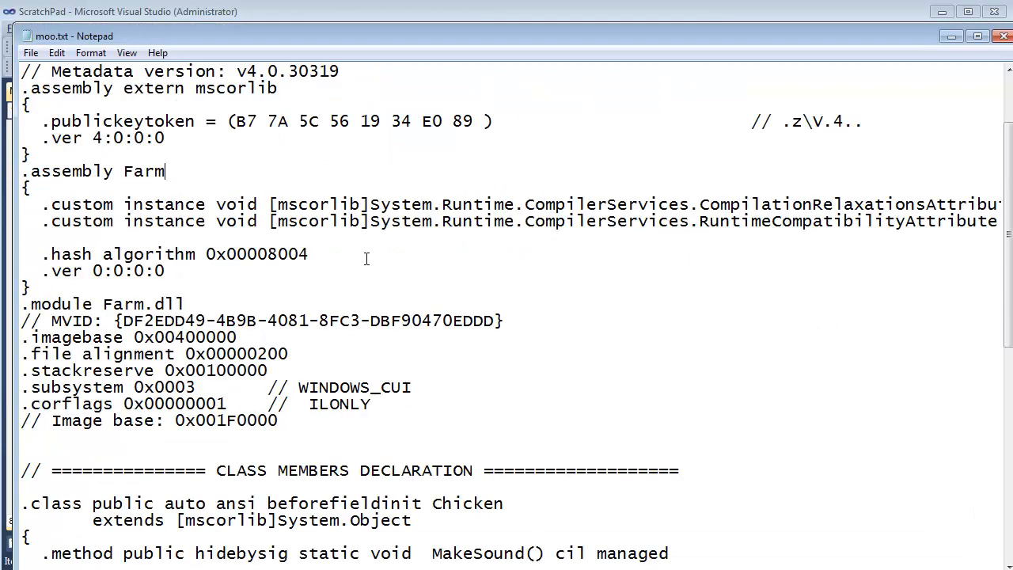
{"action": "double_click", "coordinate": [143, 171]}
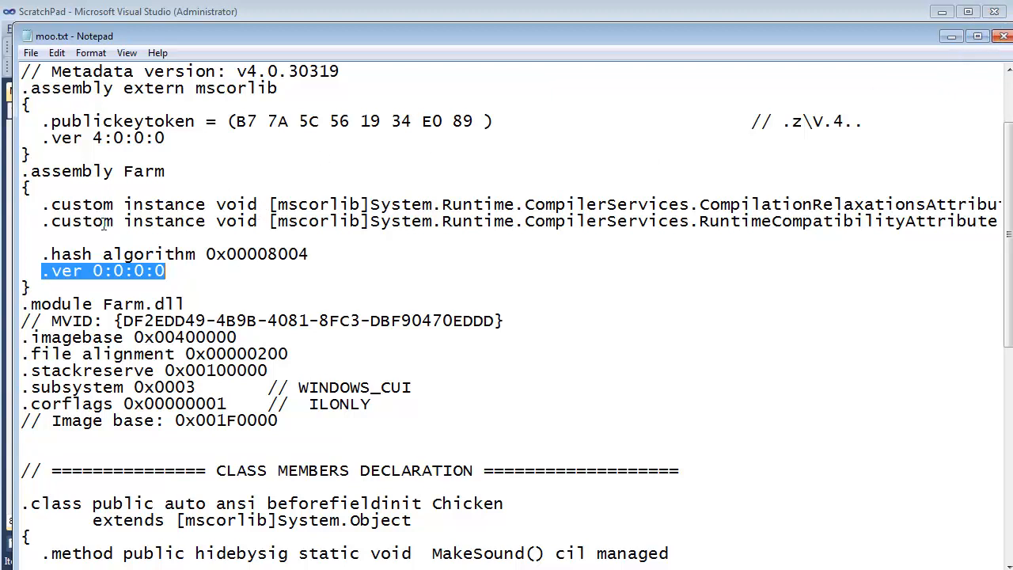
{"action": "double_click", "coordinate": [143, 171]}
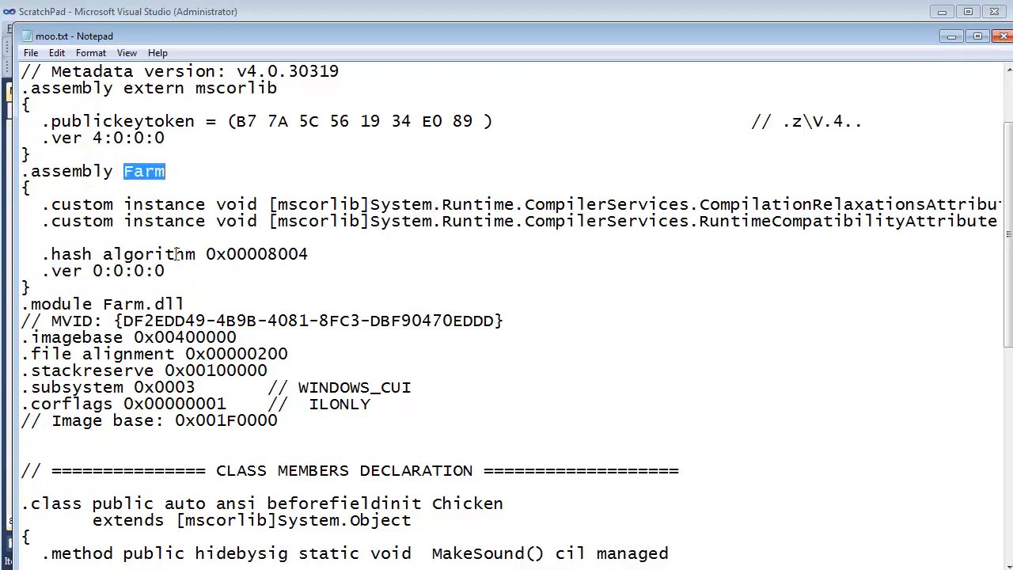
{"action": "double_click", "coordinate": [103, 271]}
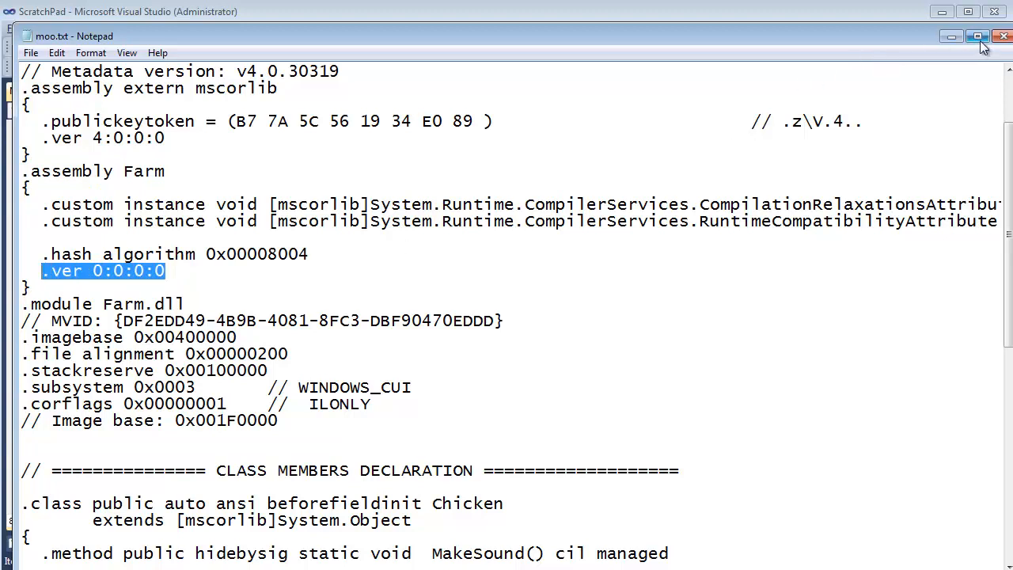
{"action": "left_click", "coordinate": [1003, 37]}
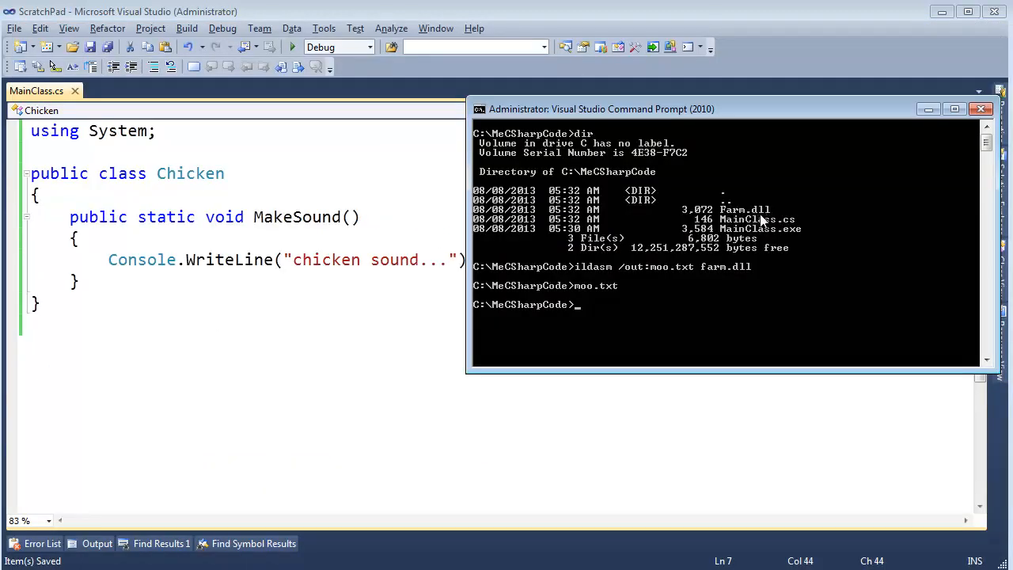
{"action": "type", "text": "ma"}
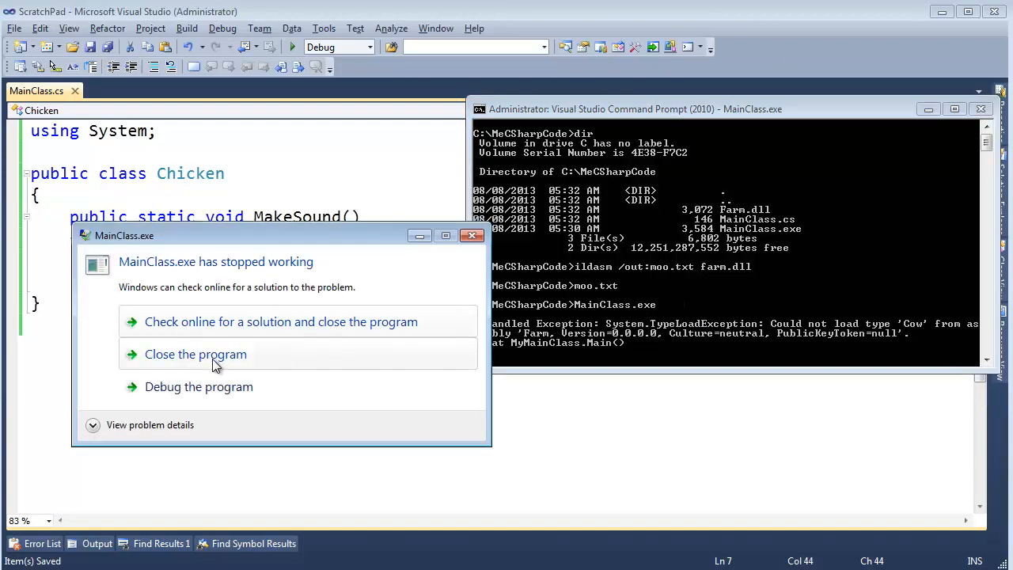
{"action": "left_click", "coordinate": [196, 355]}
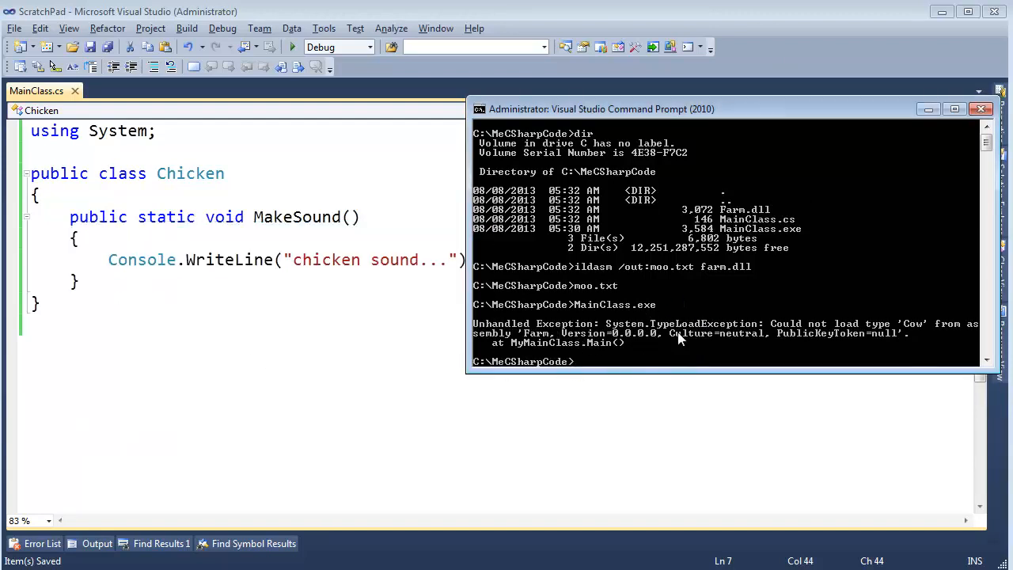
{"action": "mouse_move", "coordinate": [672, 334]}
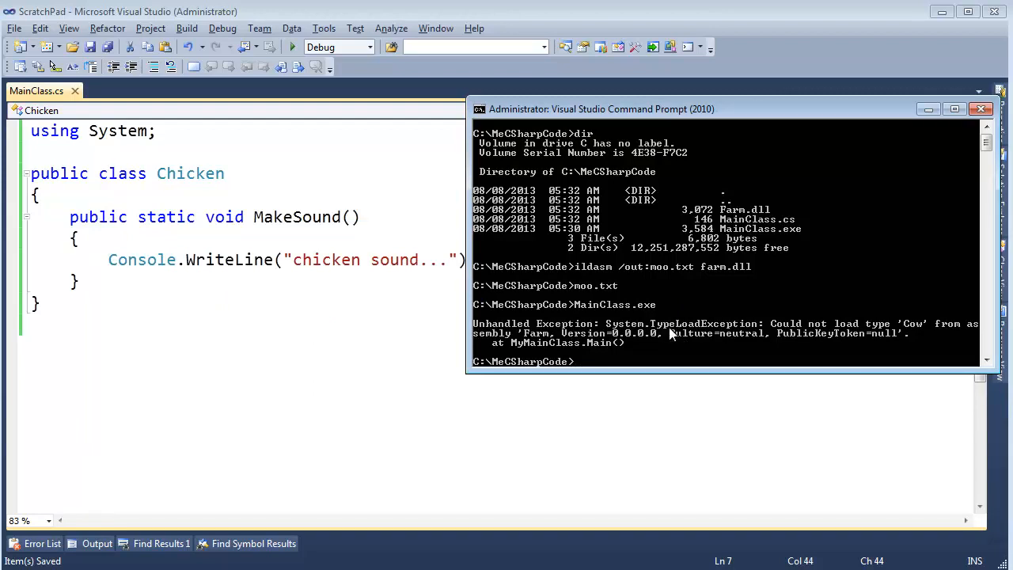
{"action": "mouse_move", "coordinate": [912, 332]}
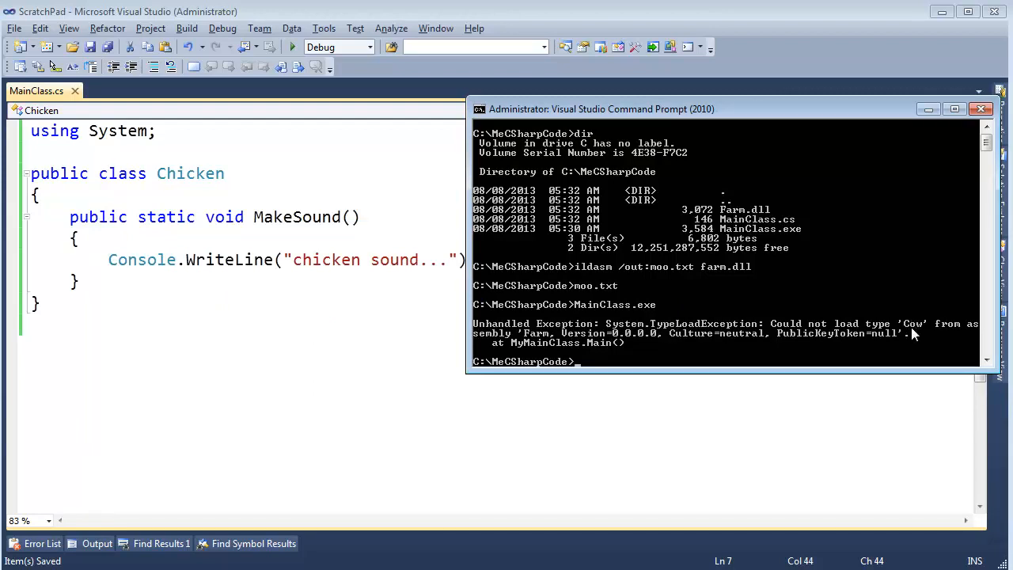
{"action": "mouse_move", "coordinate": [554, 335]}
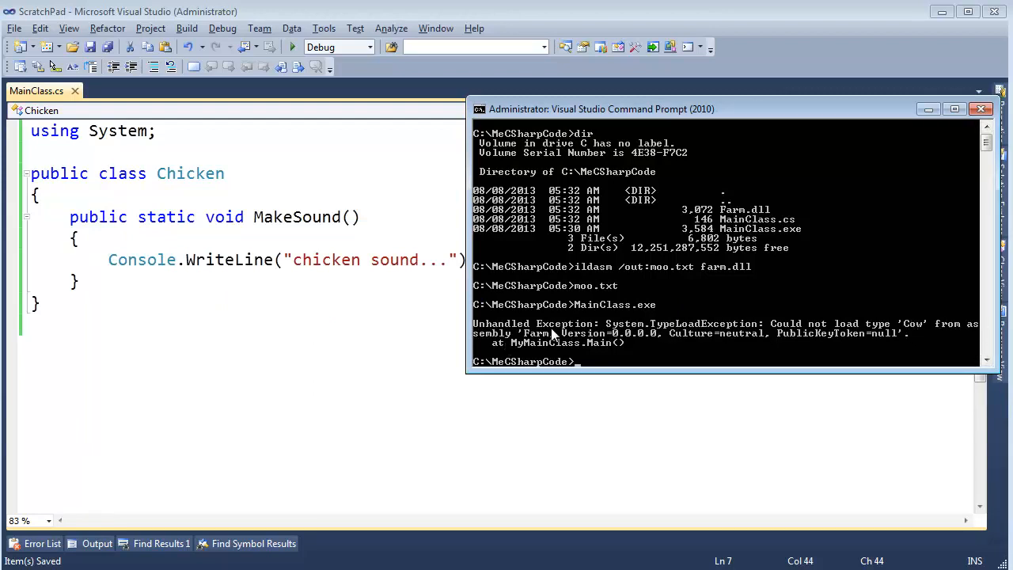
{"action": "mouse_move", "coordinate": [633, 345]}
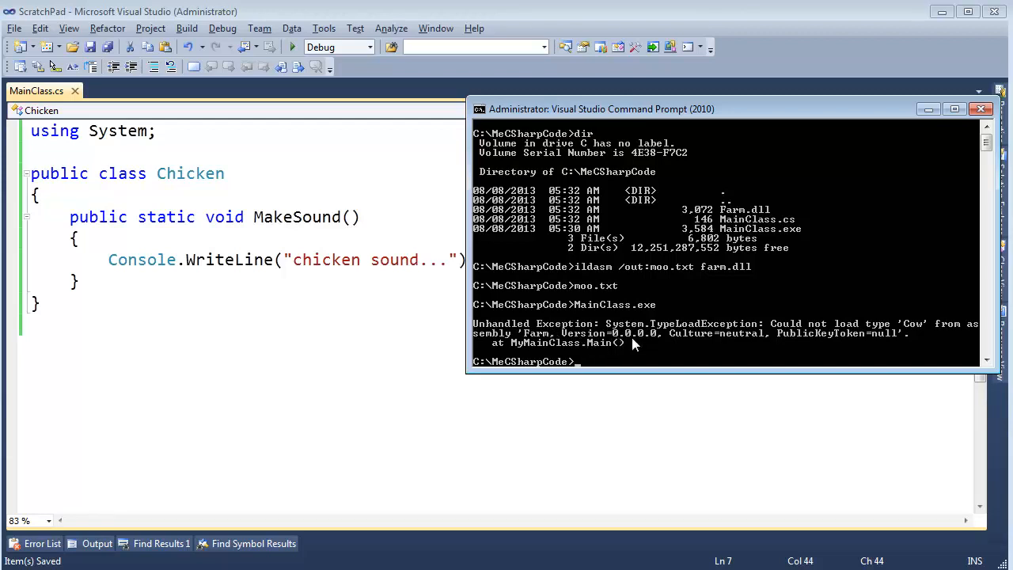
{"action": "mouse_move", "coordinate": [877, 344]}
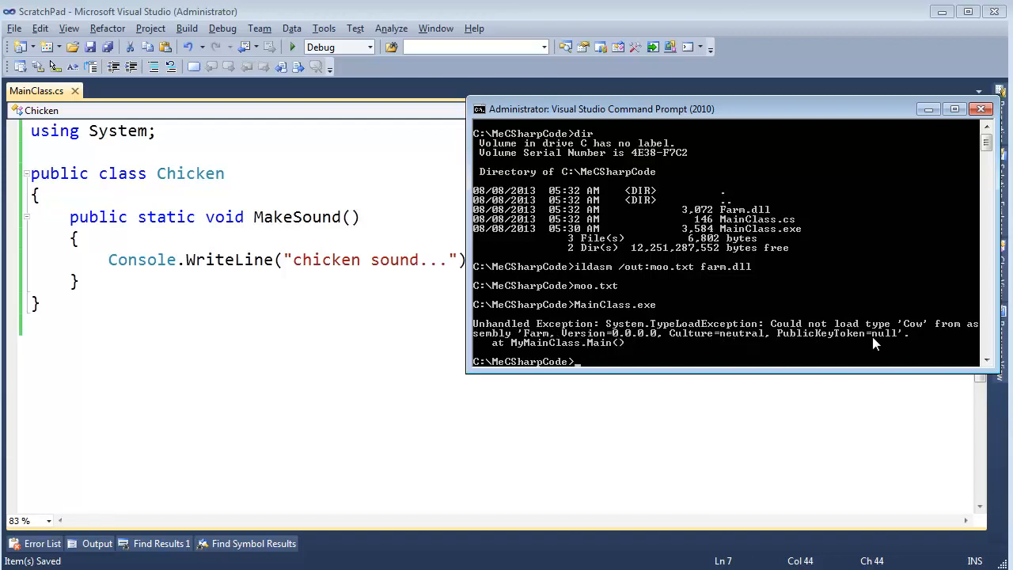
{"action": "mouse_move", "coordinate": [566, 341]}
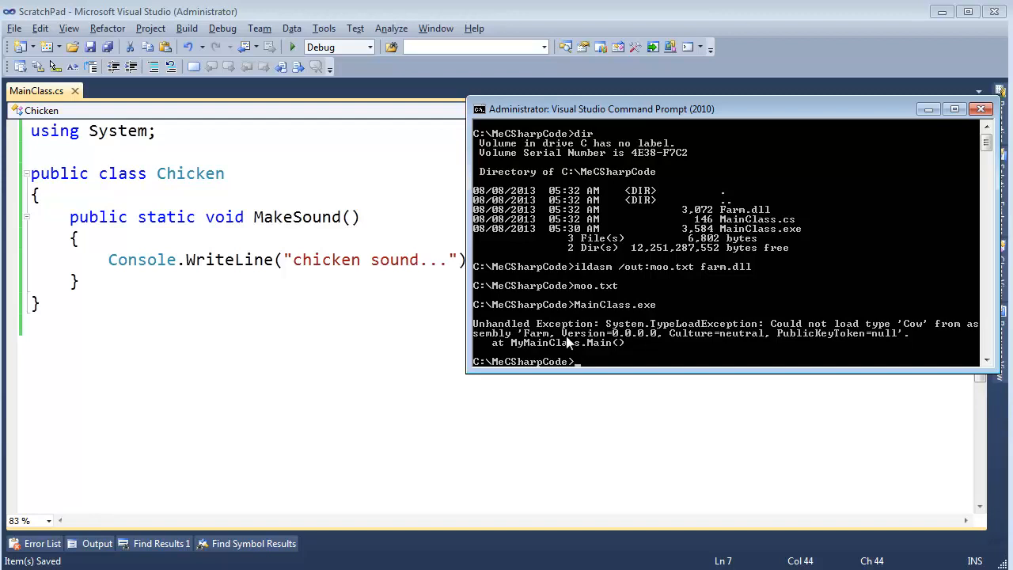
{"action": "mouse_move", "coordinate": [915, 332]}
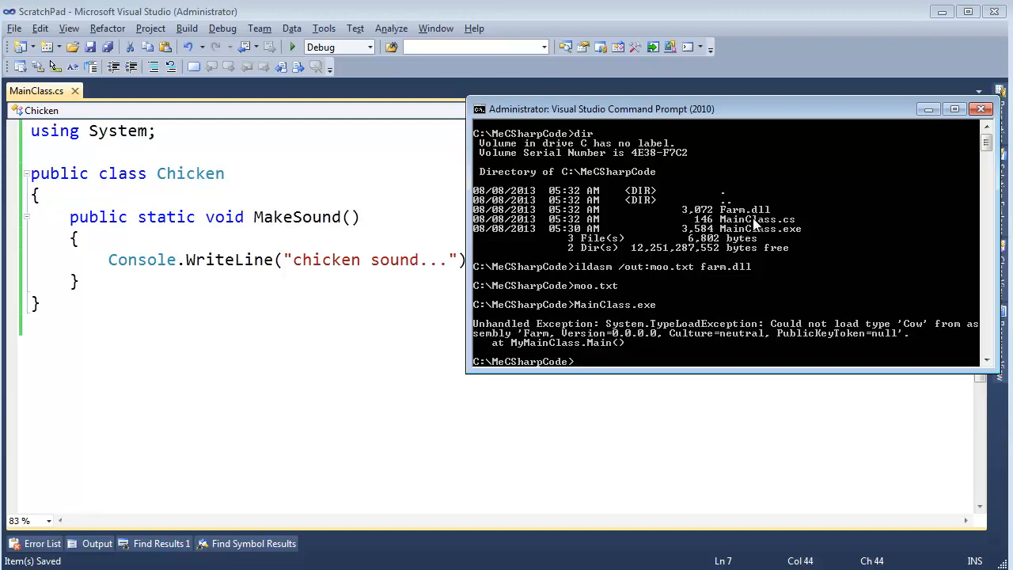
{"action": "mouse_move", "coordinate": [679, 338]}
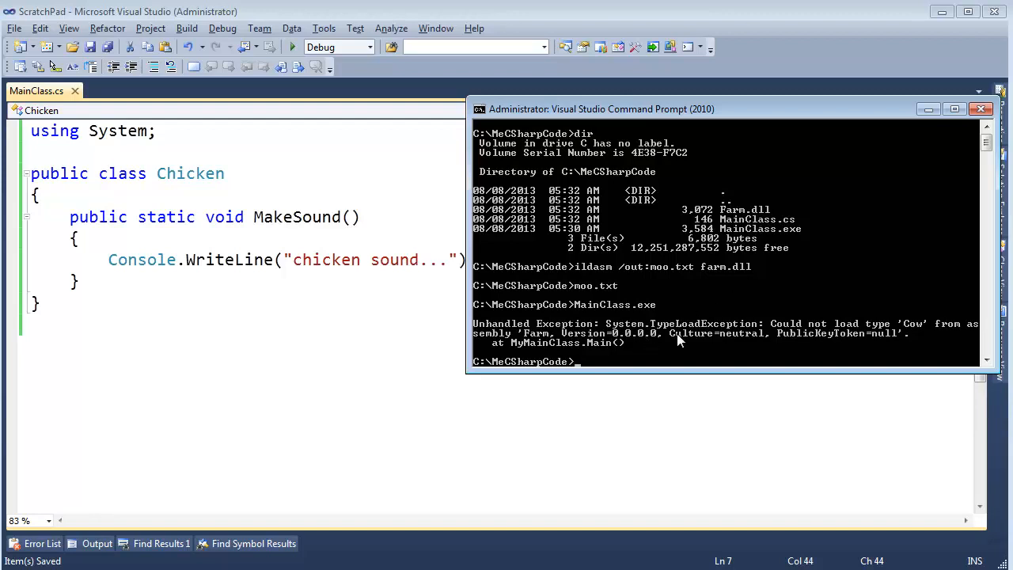
{"action": "mouse_move", "coordinate": [757, 235]}
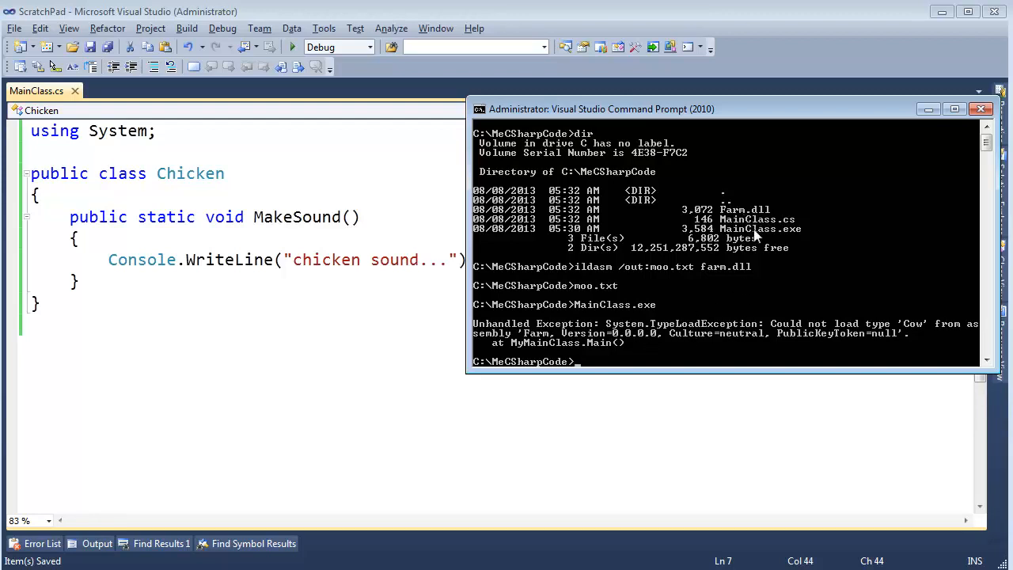
Erase farm.dll, rerun MainClass.exe and dismiss the resulting crash dialog.
{"action": "type", "text": "erase"}
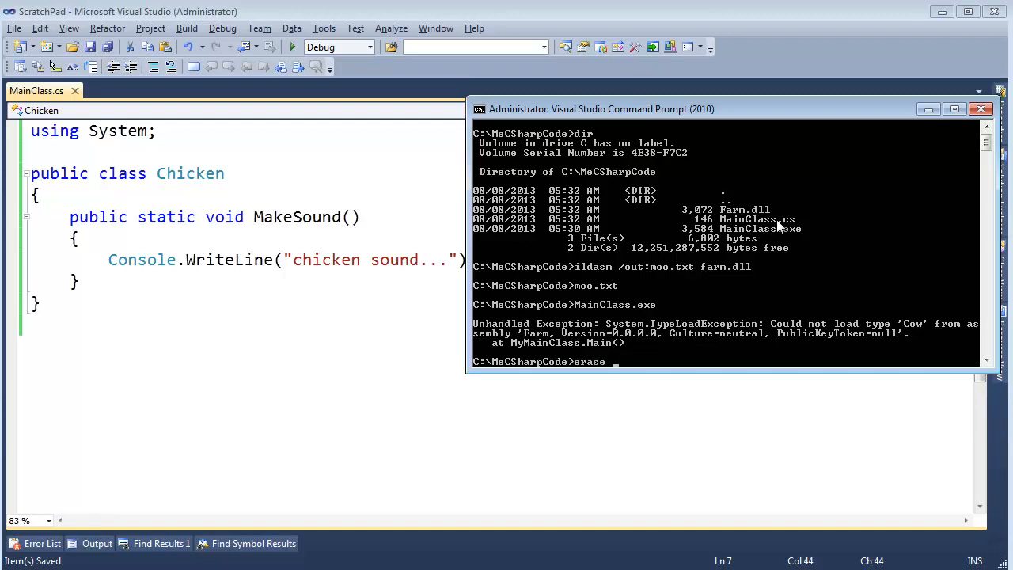
{"action": "type", "text": "farm.dll"}
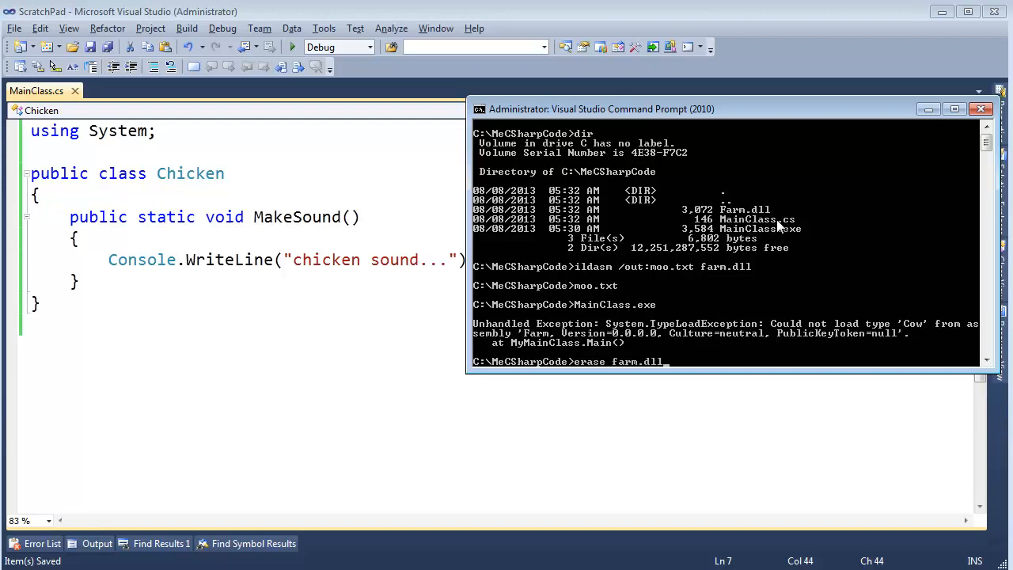
{"action": "key", "text": "Return"}
{"action": "type", "text": "MainClass.exe"}
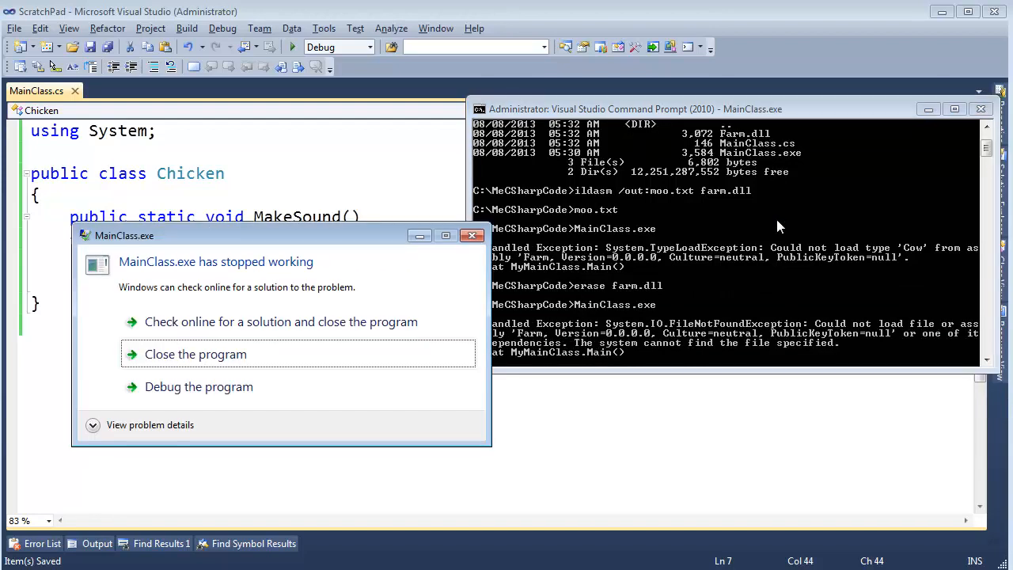
{"action": "mouse_move", "coordinate": [230, 349]}
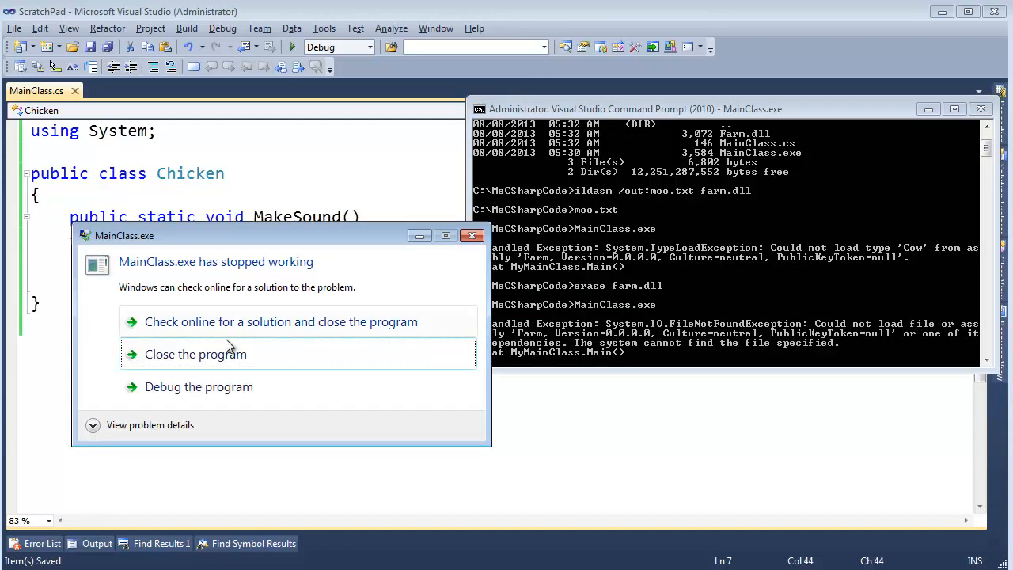
{"action": "left_click", "coordinate": [197, 355]}
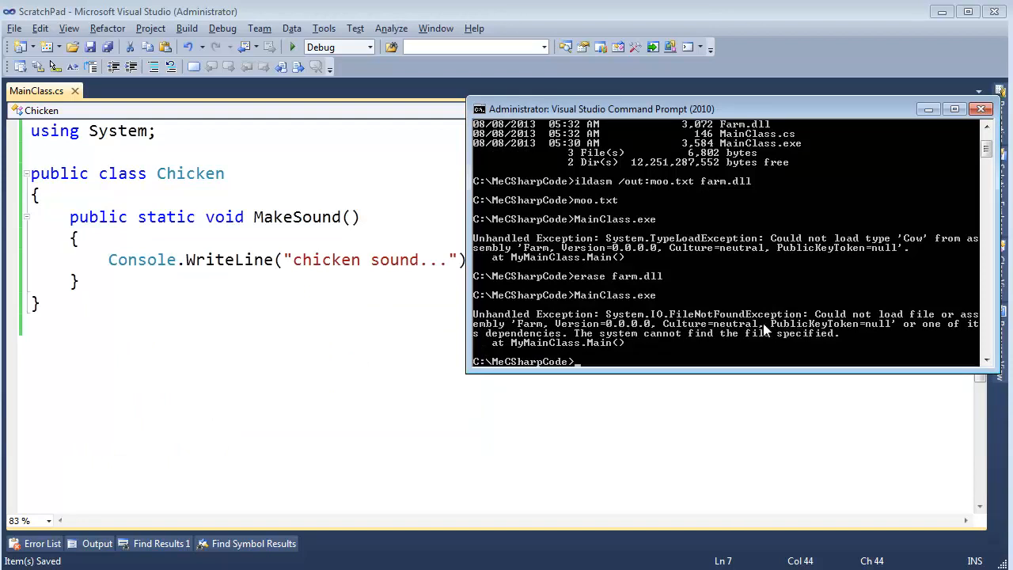
{"action": "mouse_move", "coordinate": [800, 326]}
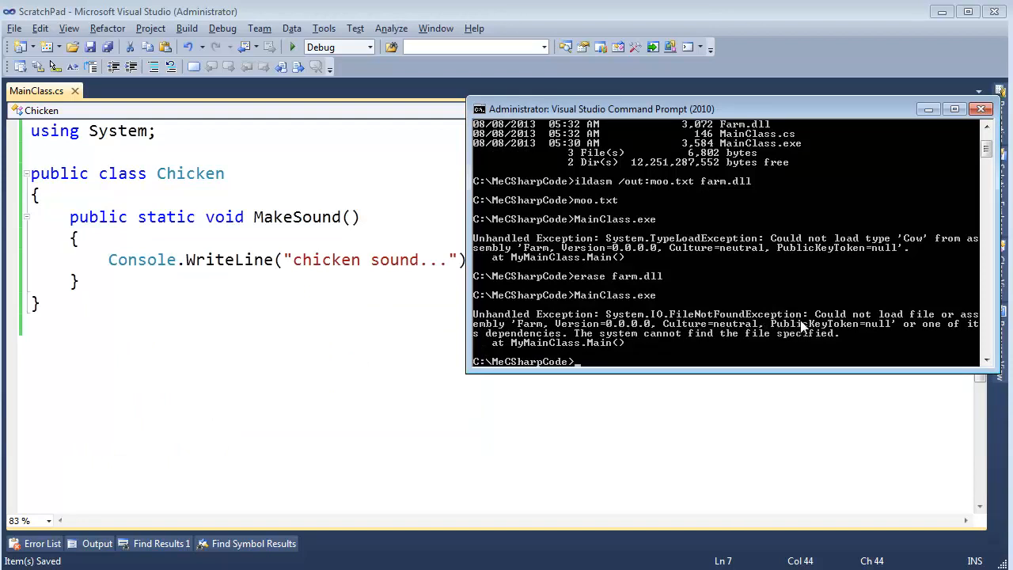
{"action": "mouse_move", "coordinate": [718, 247]}
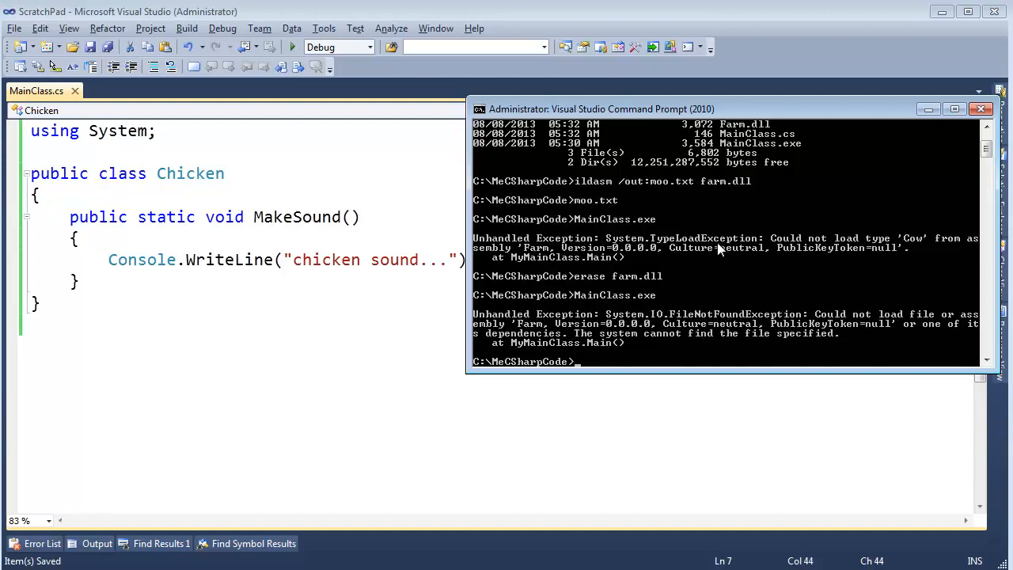
{"action": "mouse_move", "coordinate": [610, 306]}
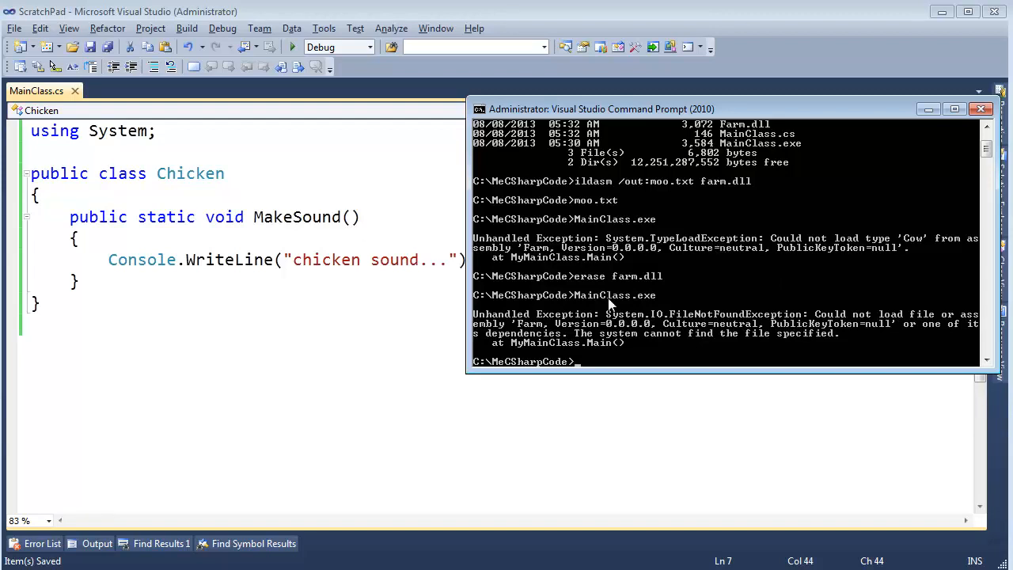
{"action": "mouse_move", "coordinate": [741, 340]}
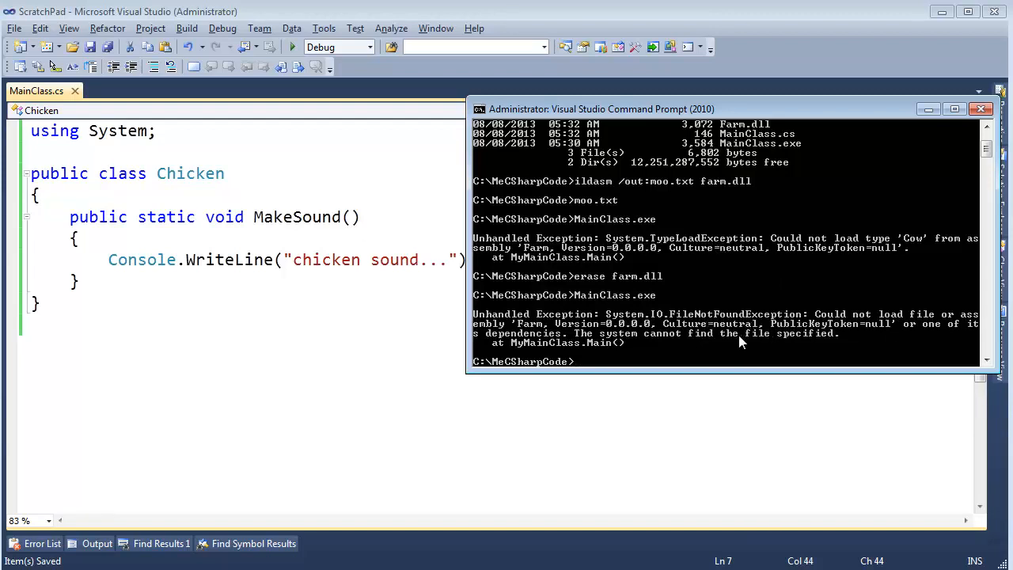
{"action": "mouse_move", "coordinate": [730, 335]}
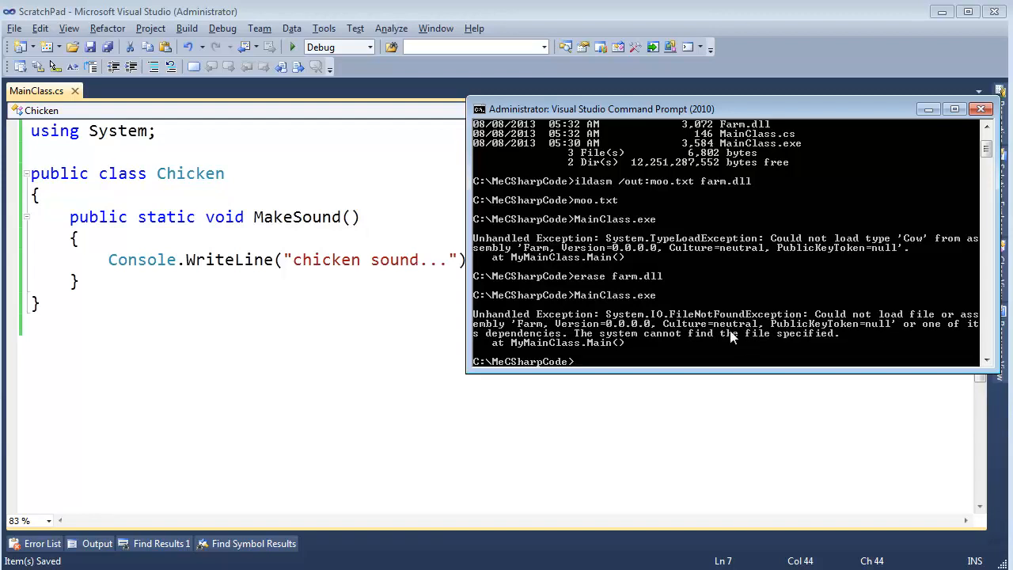
{"action": "mouse_move", "coordinate": [716, 324]}
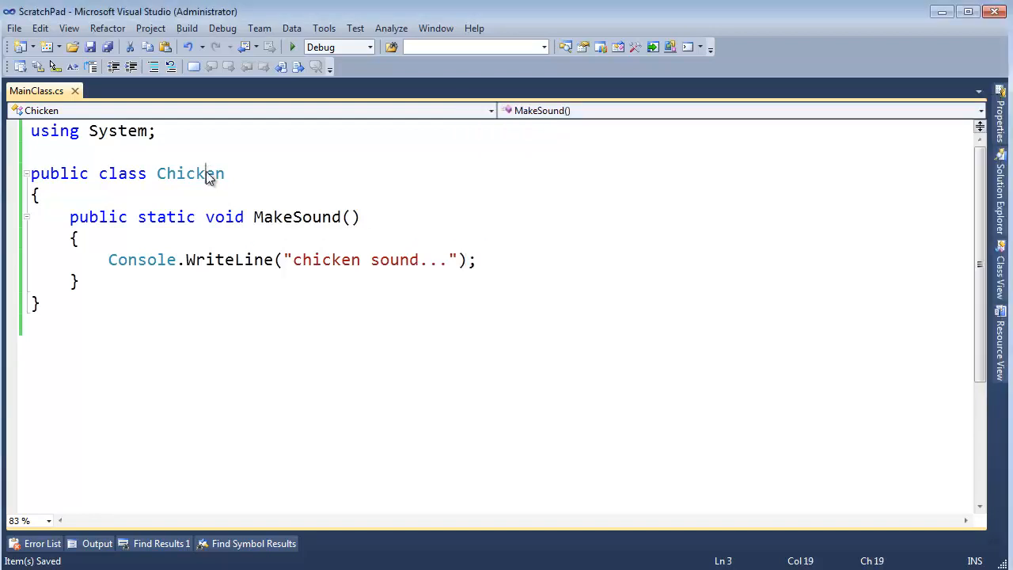
Edit MainClass.cs so the class is named Cow and its method Moo.
{"action": "type", "text": "Cow"}
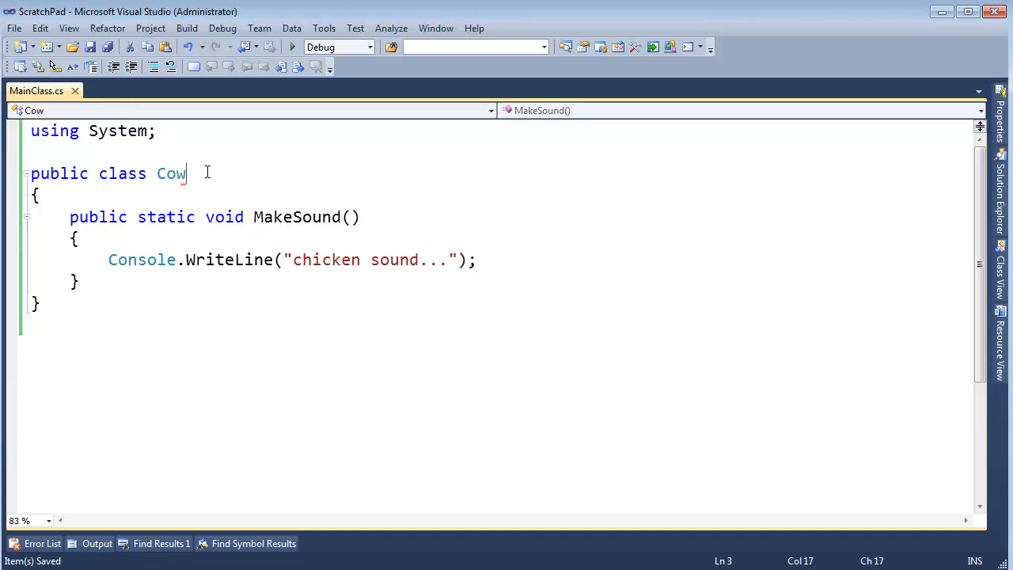
{"action": "type", "text": "Moo"}
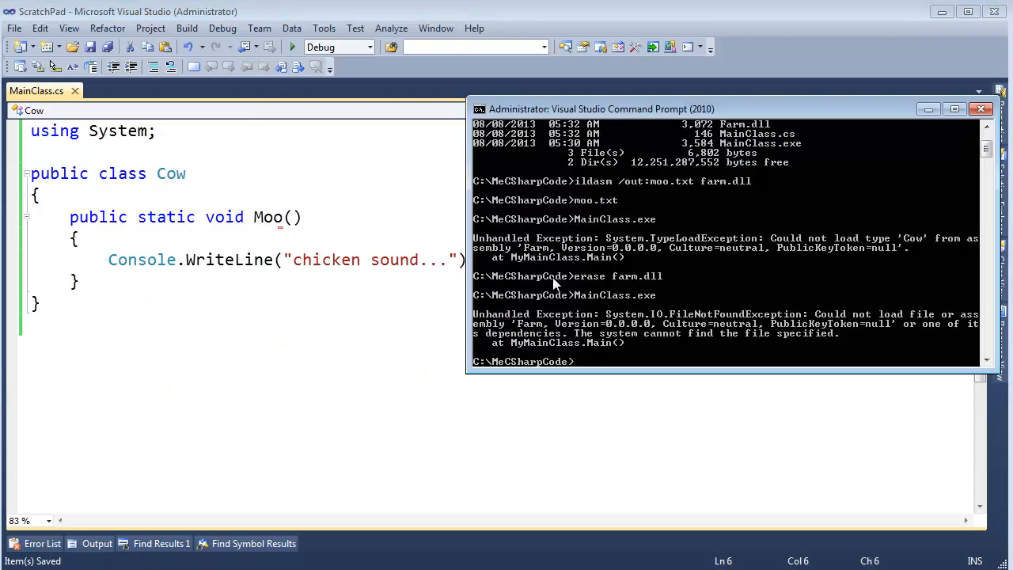
Compile MainClass.cs into Farm.dll with csc /t:library /out:Farm.dll.
{"action": "type", "text": "ildasm /out:moo.txt farm.dll"}
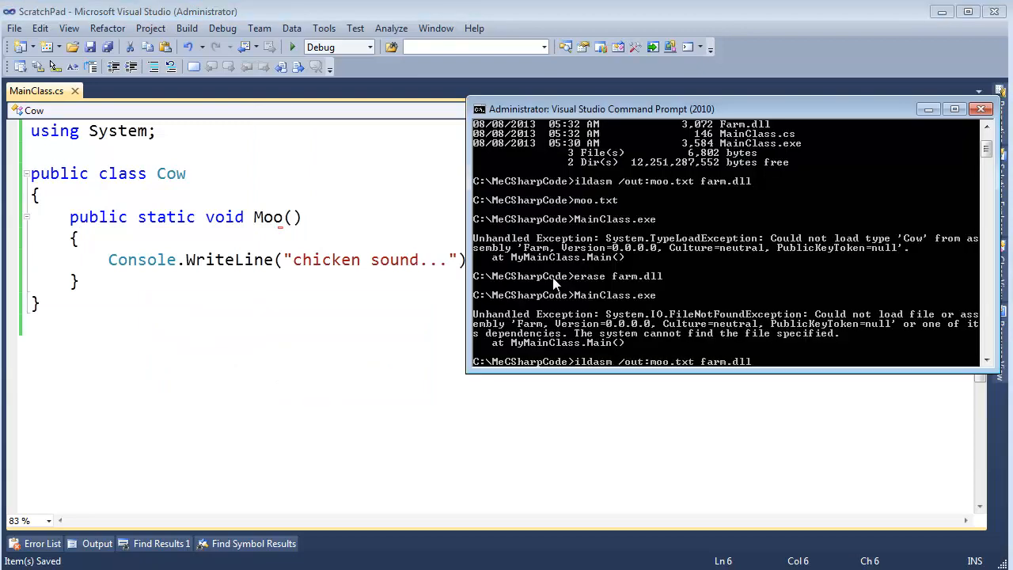
{"action": "type", "text": "csc /t:library /out:Farm.dll MainClass.cs"}
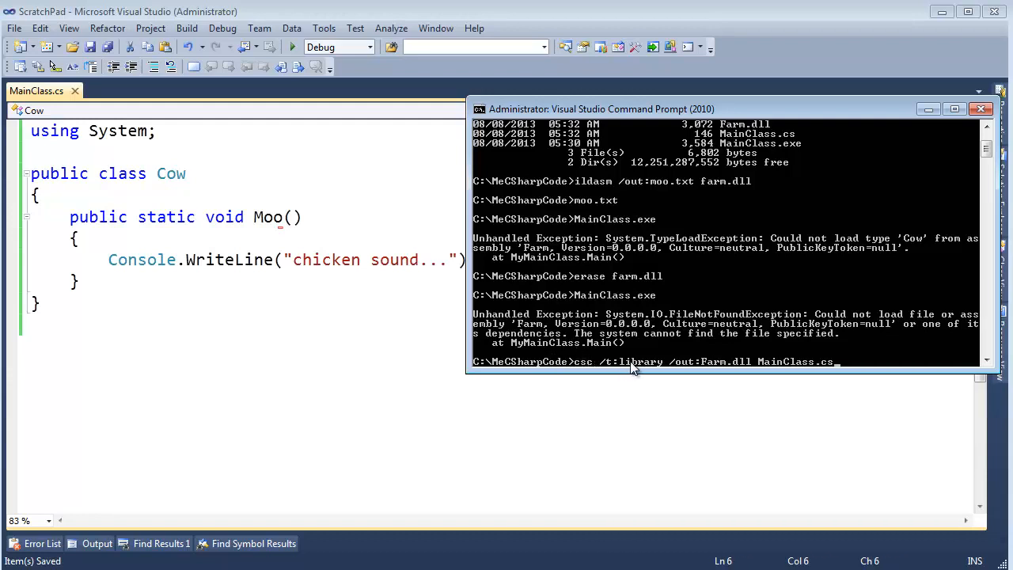
{"action": "key", "text": "Return"}
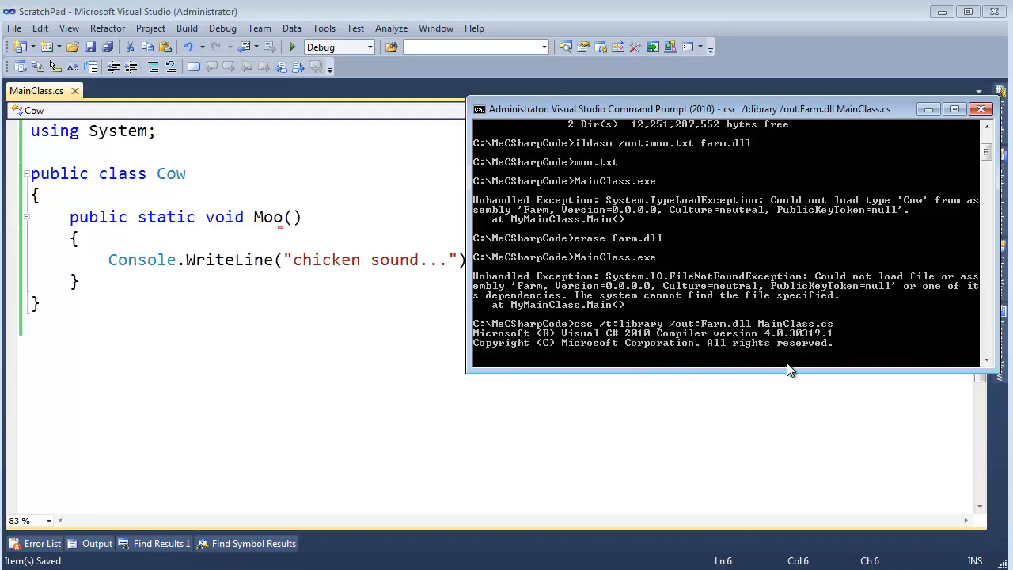
Run the main program again against the rebuilt Farm.dll.
{"action": "type", "text": "main"}
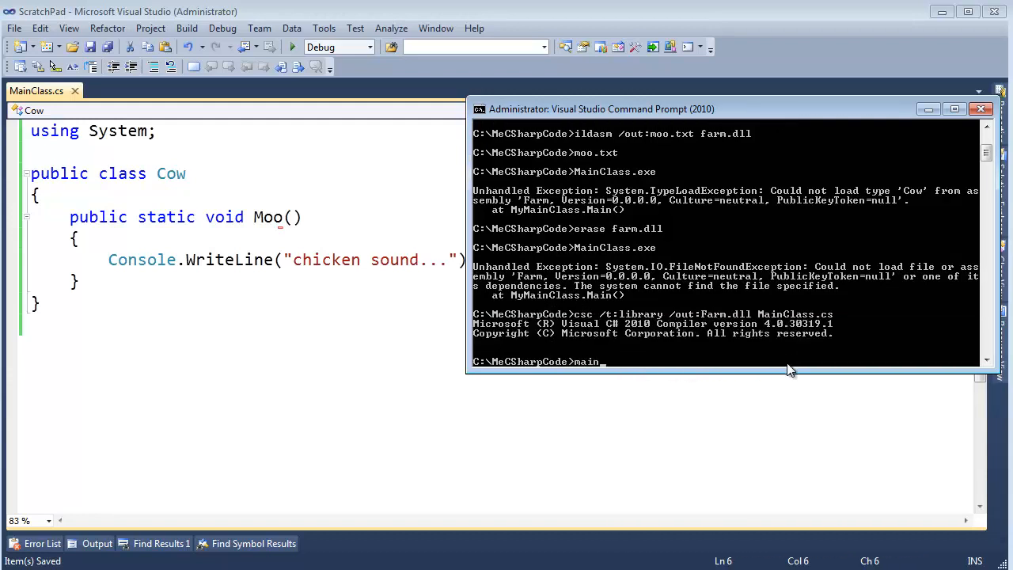
{"action": "key", "text": "Return"}
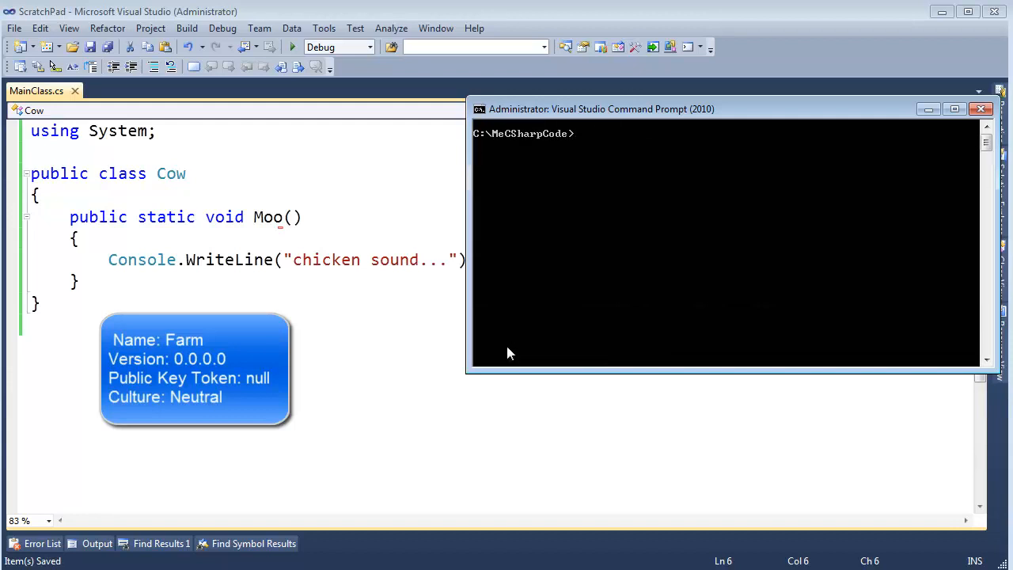
List the MeCSharpCode folder with dir to show the rebuilt Farm.dll.
{"action": "type", "text": "dir"}
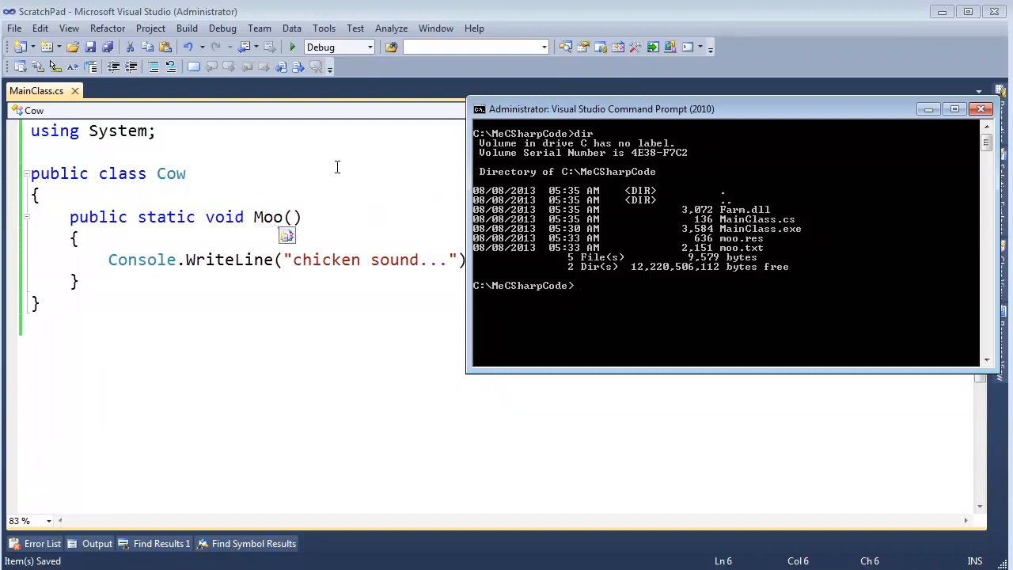
{"action": "mouse_move", "coordinate": [631, 186]}
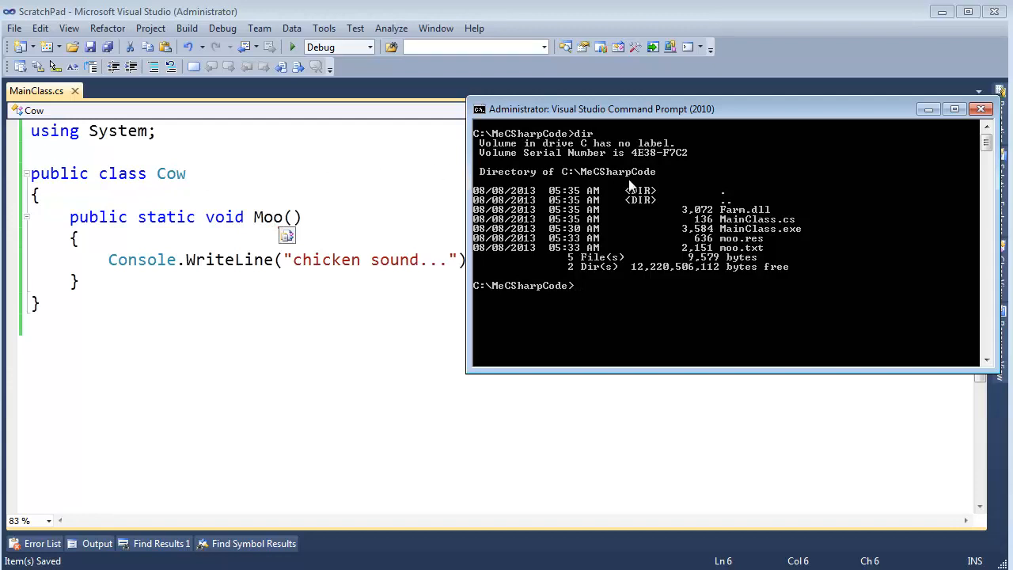